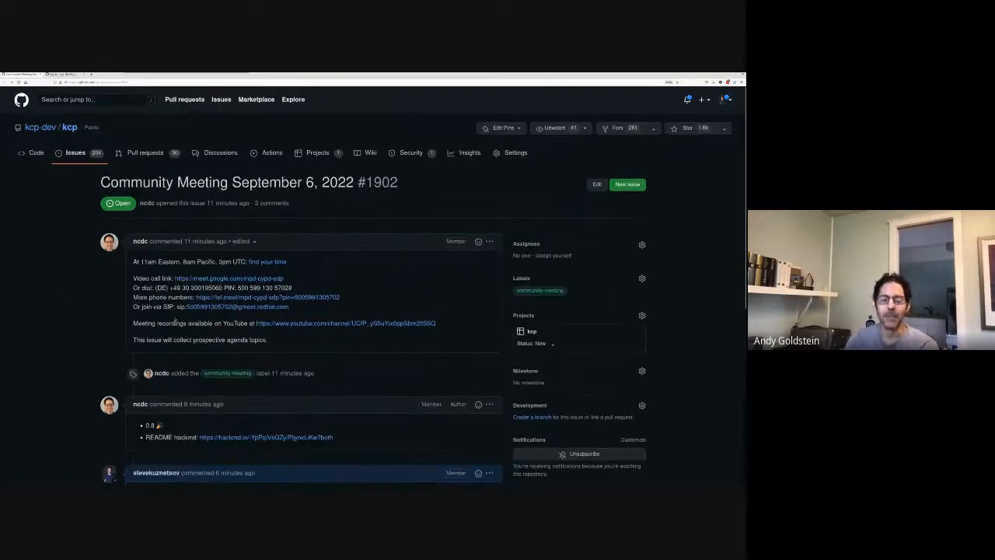
Scroll through the v0.8 release changelog of merged pull requests.
scroll(down, 3)
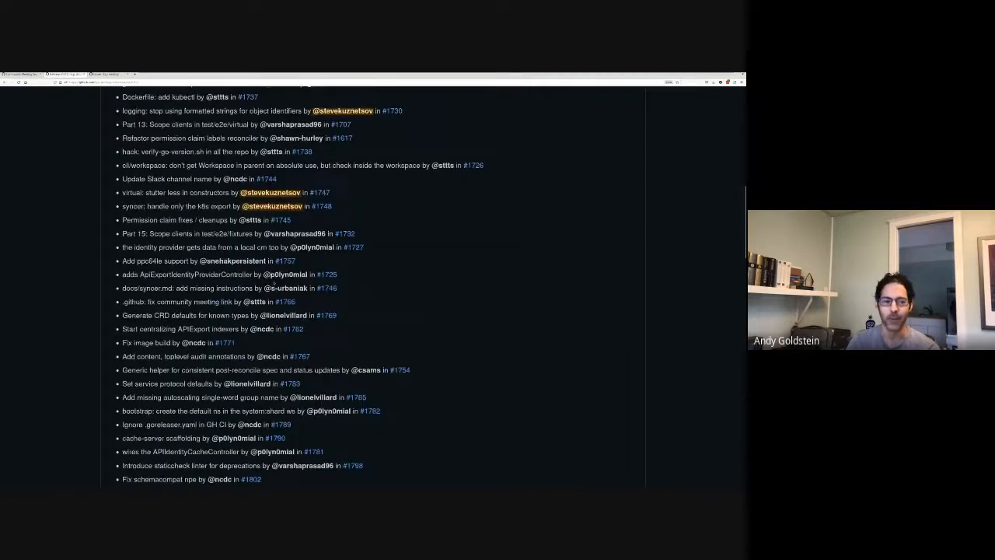
Scroll the kcp issues toward bug #1891 on infinite finalizer reconcile loops.
scroll(down, 3)
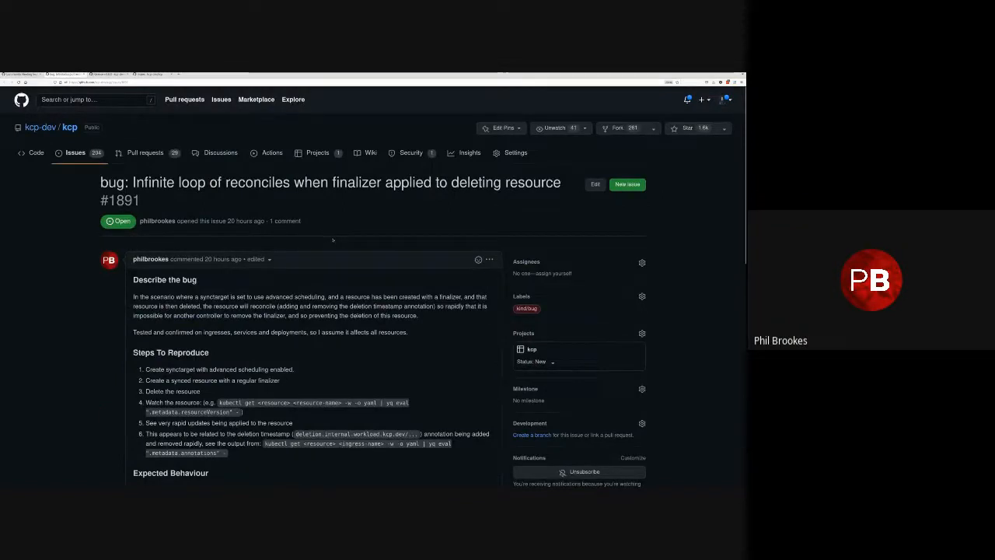
scroll(down, 3)
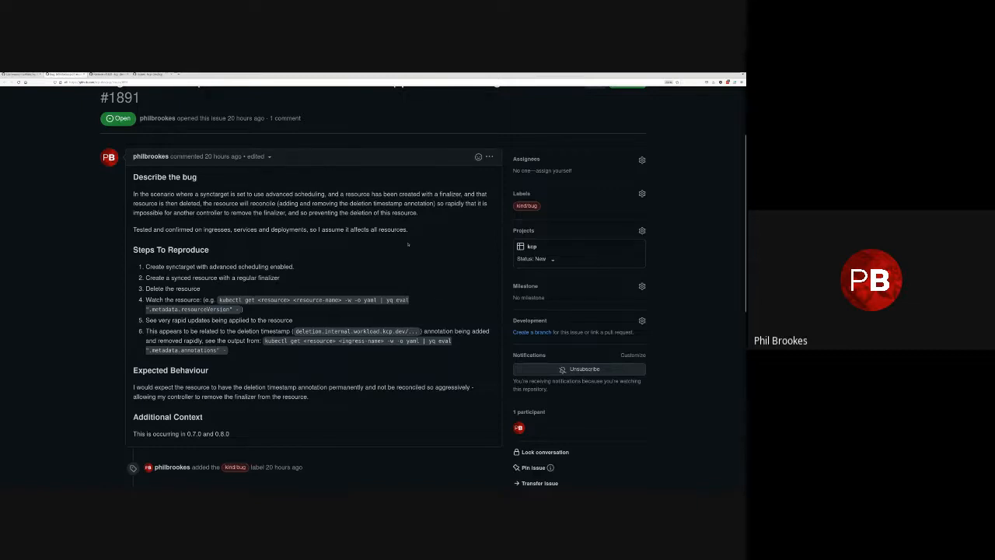
mouse_move(445, 239)
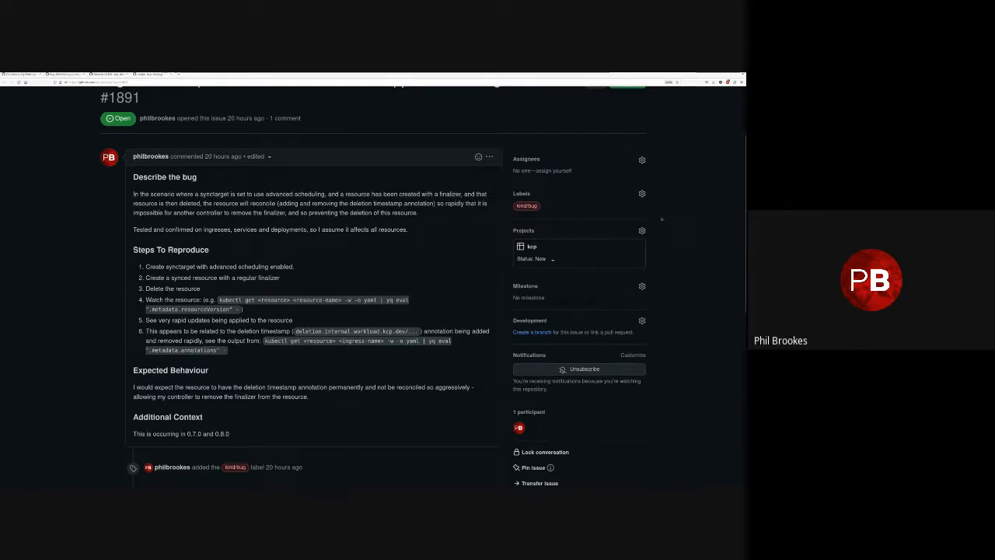
Label #1891 area/transparent-multi-cluster, set milestone v0.9, and scroll down to the comment box.
click(642, 193)
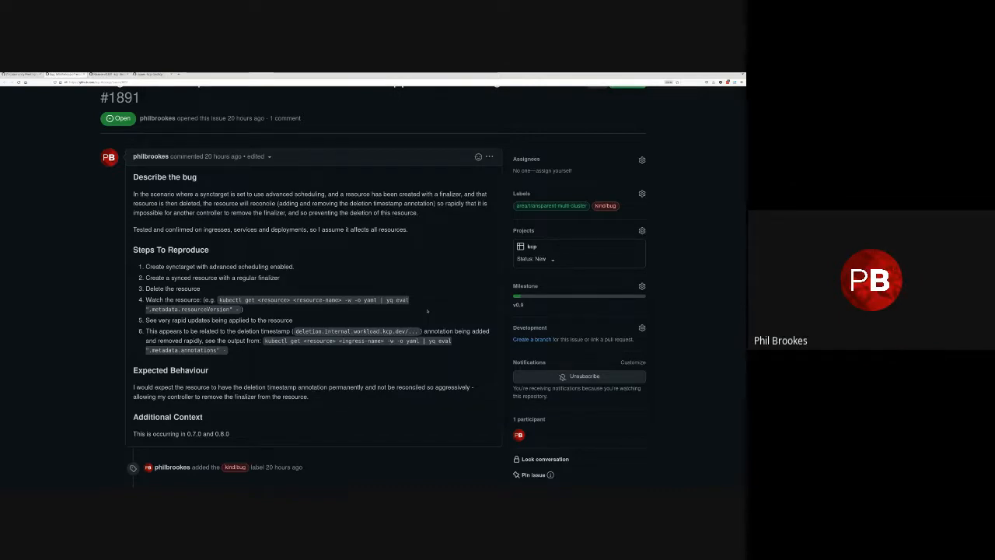
scroll(down, 3)
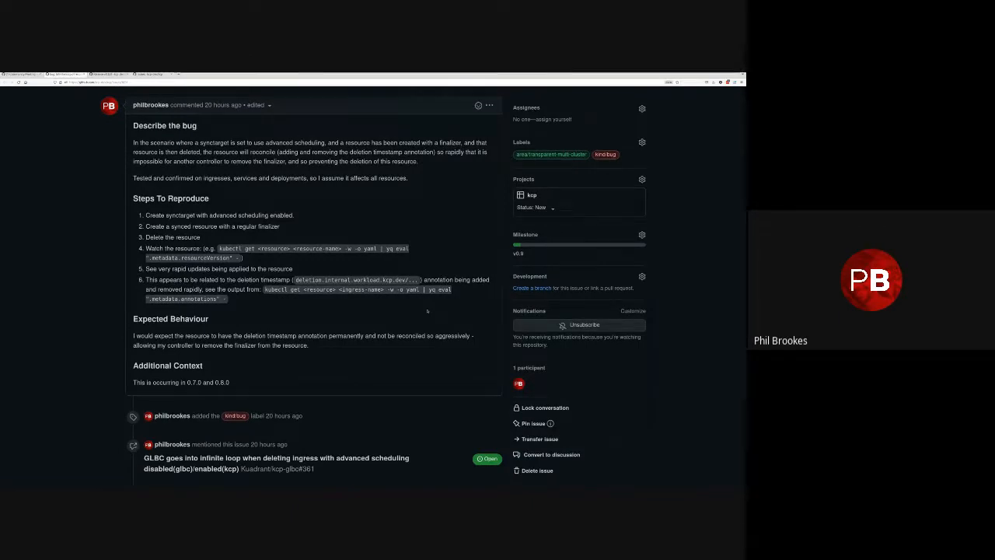
scroll(down, 3)
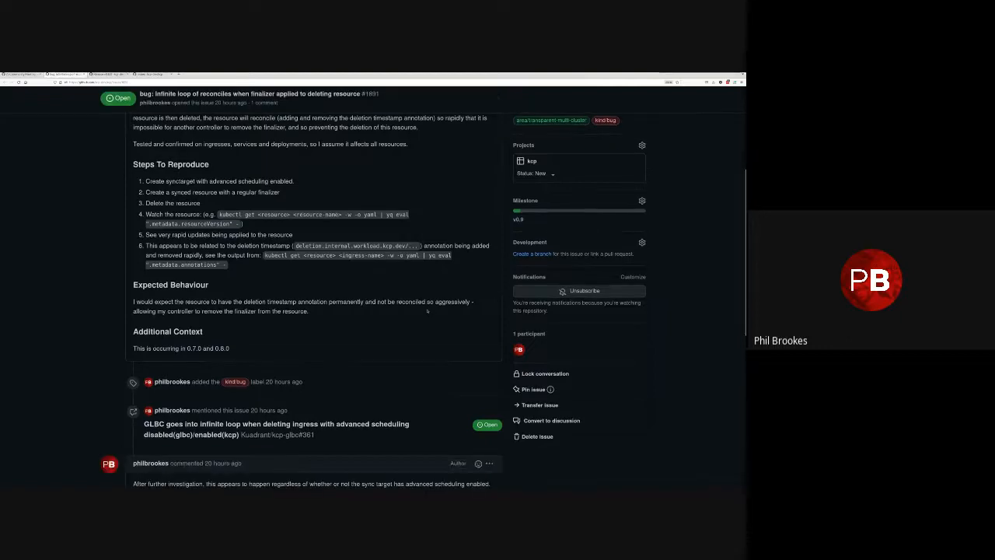
scroll(down, 3)
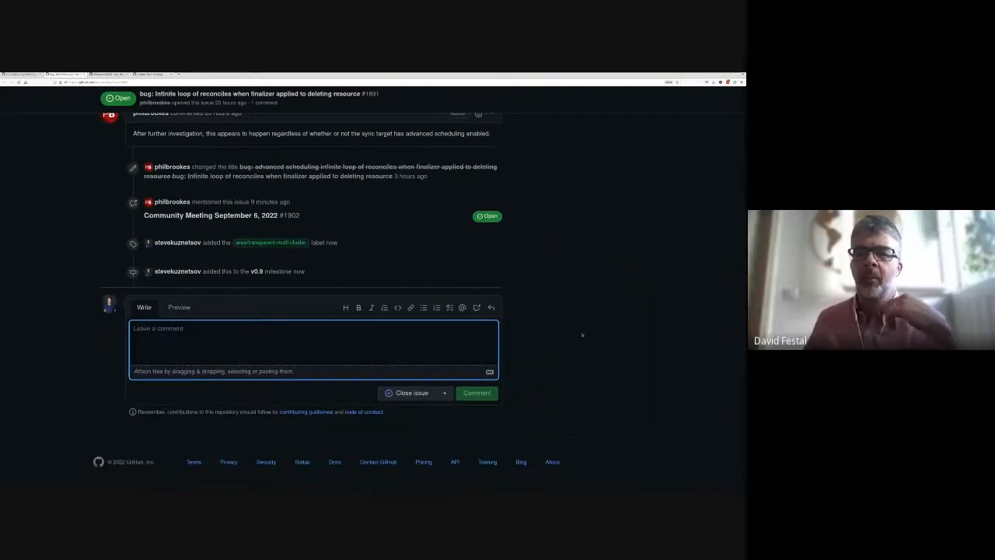
Comment 'Sounds like this... well-supported use case today. Filed as a bug for 0.9'.
text(Sounds like this is not a)
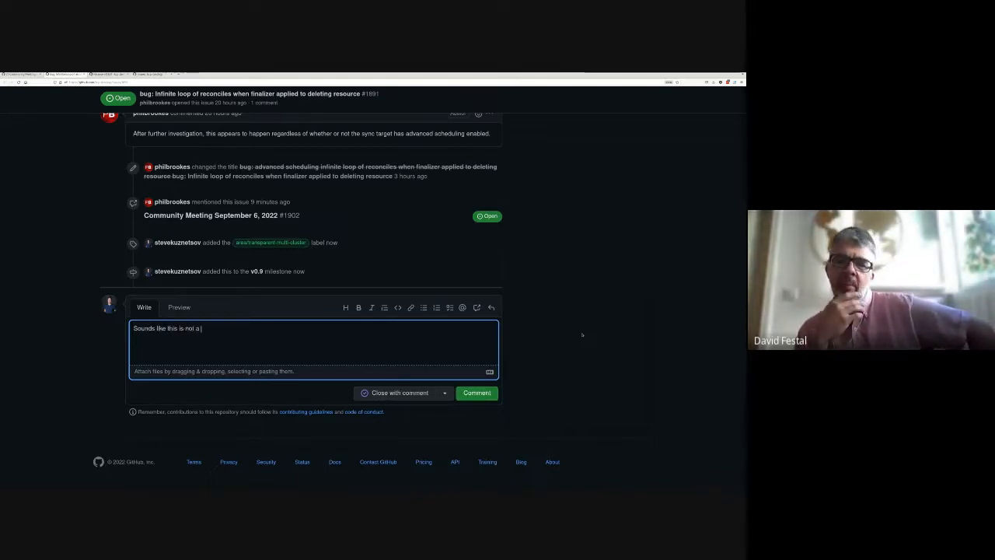
text(well-supported use-case)
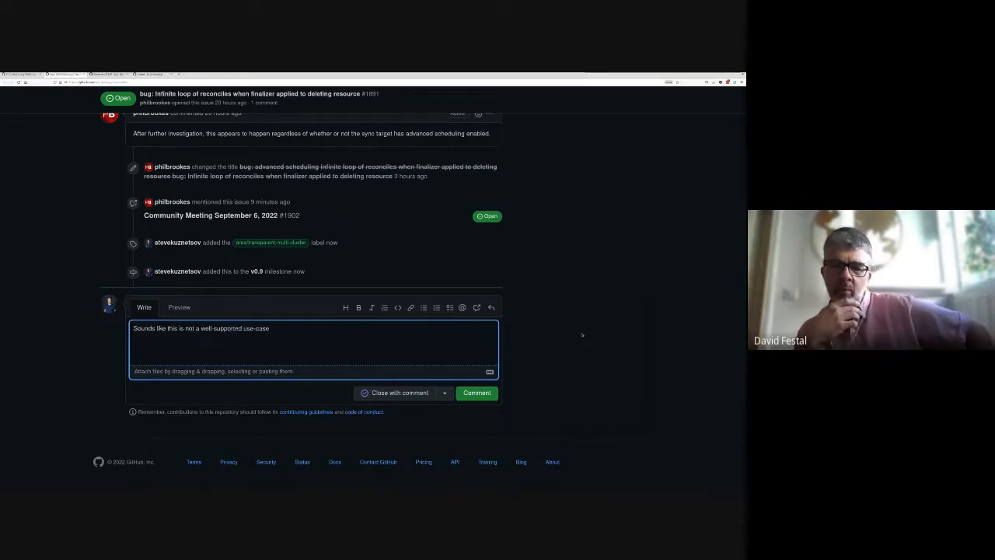
text(today.)
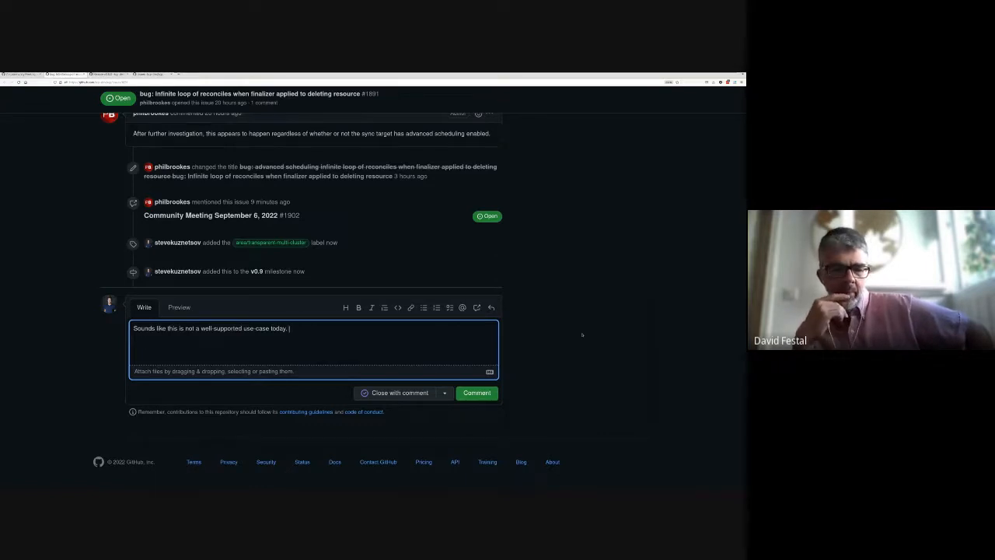
text(Filed a)
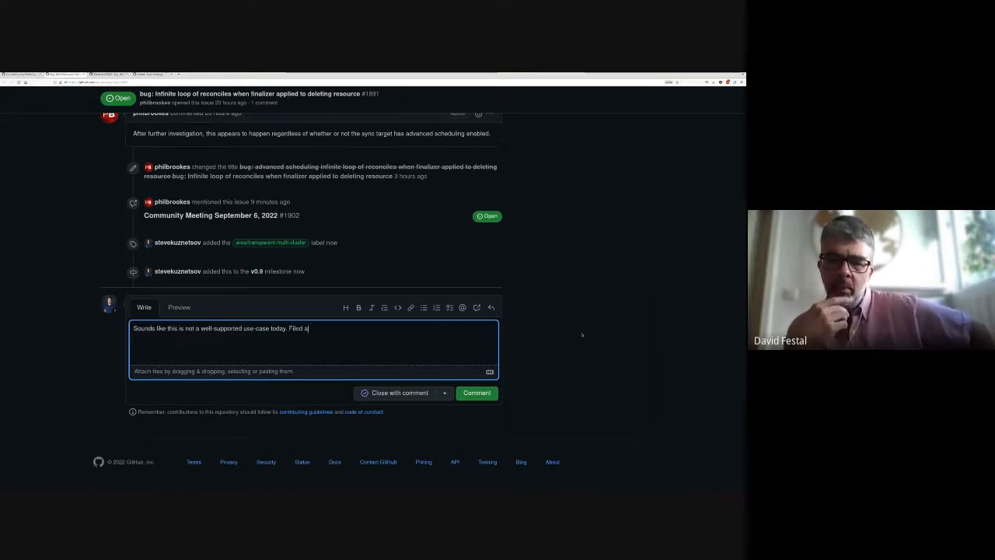
text(s a bug for 0.9)
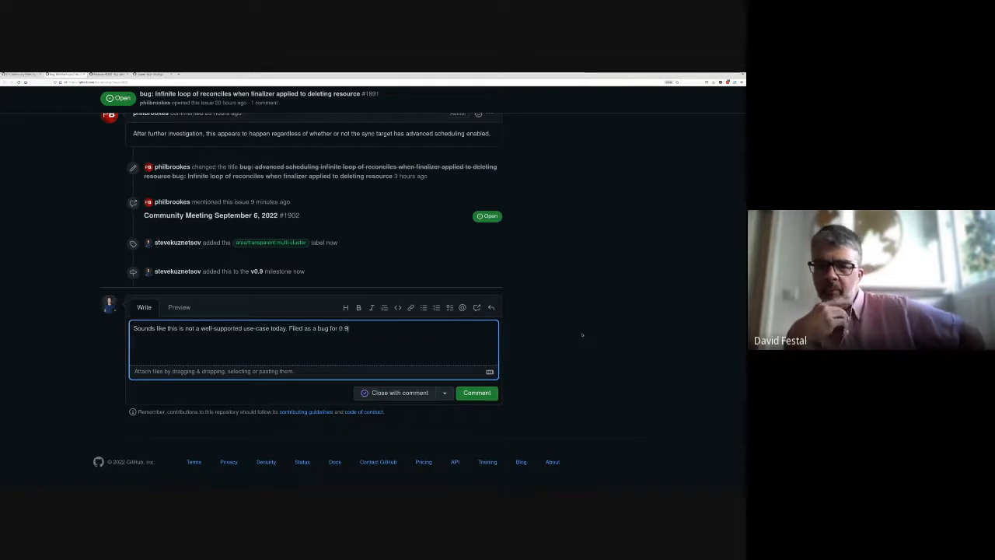
click(476, 392)
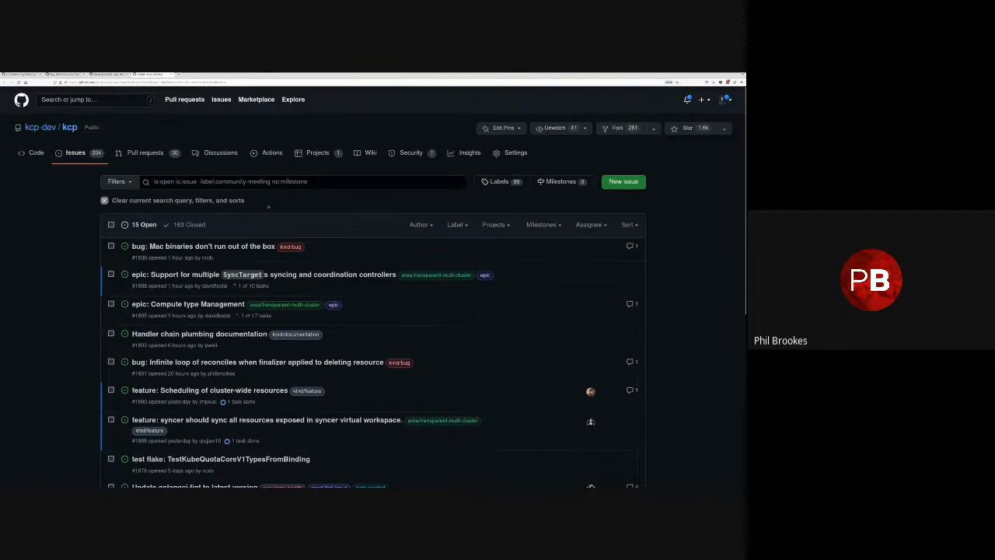
Open Mac binaries bug #1899 and set its milestone to v0.9.
scroll(down, 3)
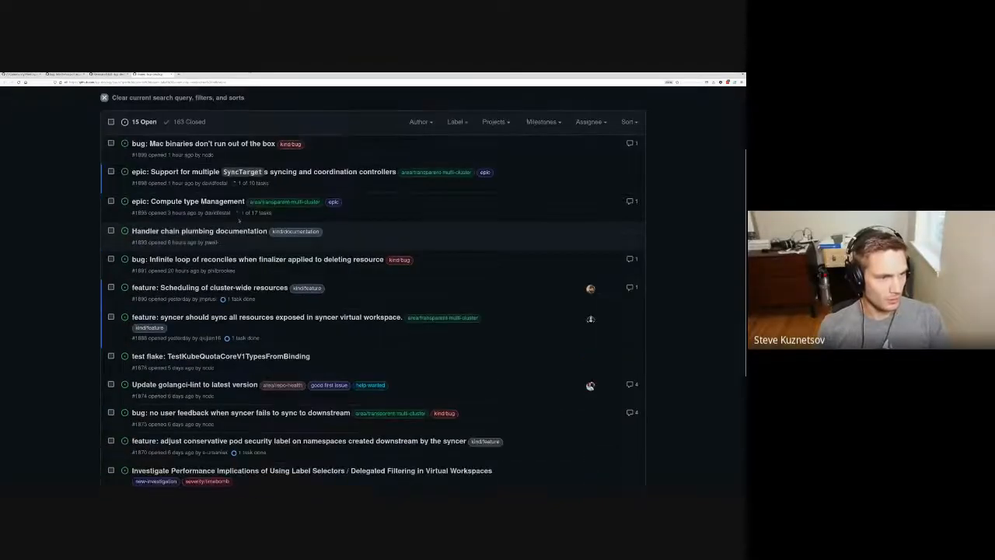
mouse_move(203, 143)
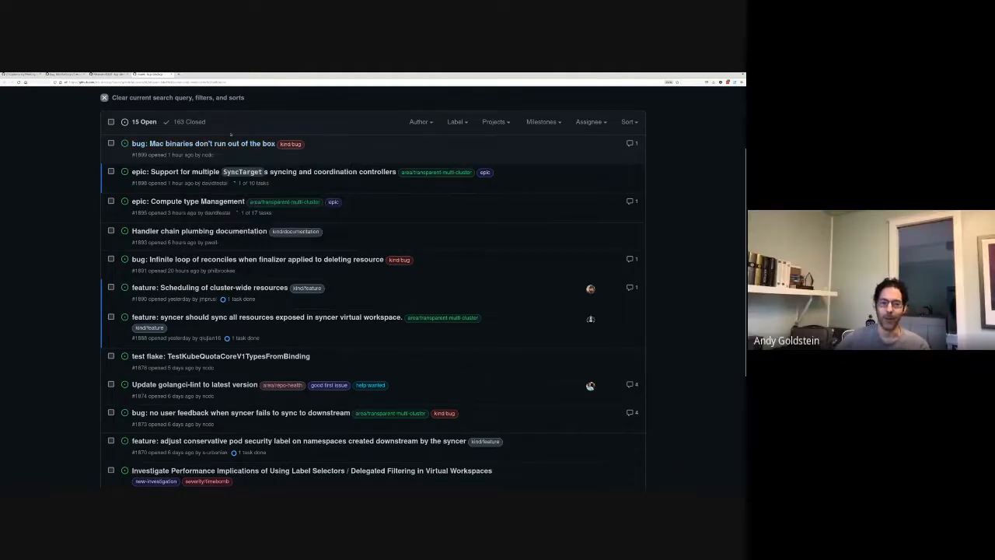
mouse_move(203, 143)
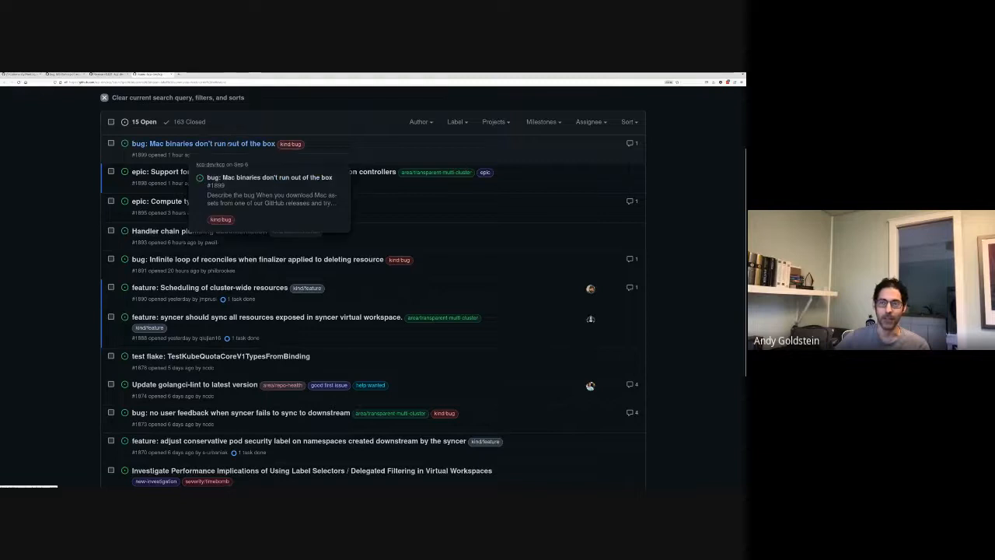
click(204, 143)
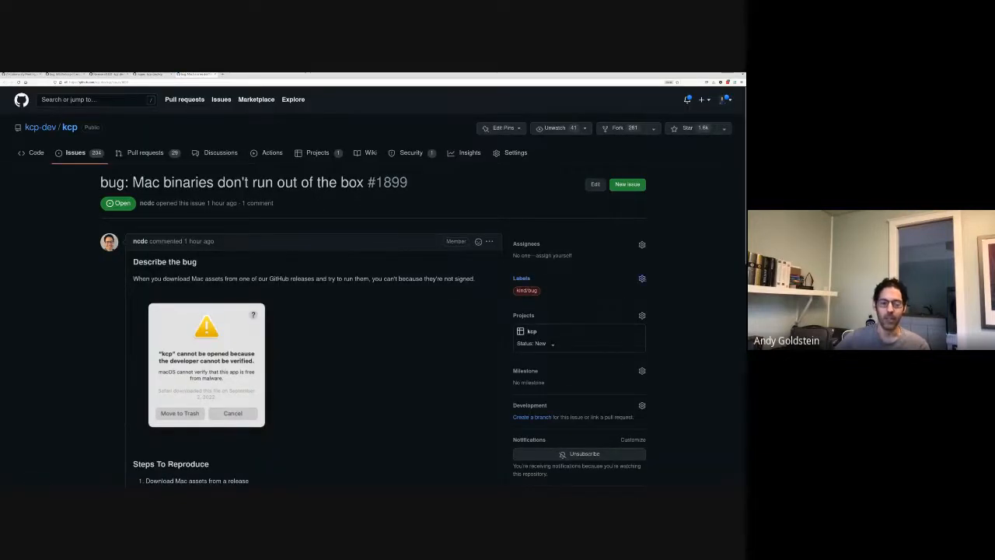
click(642, 371)
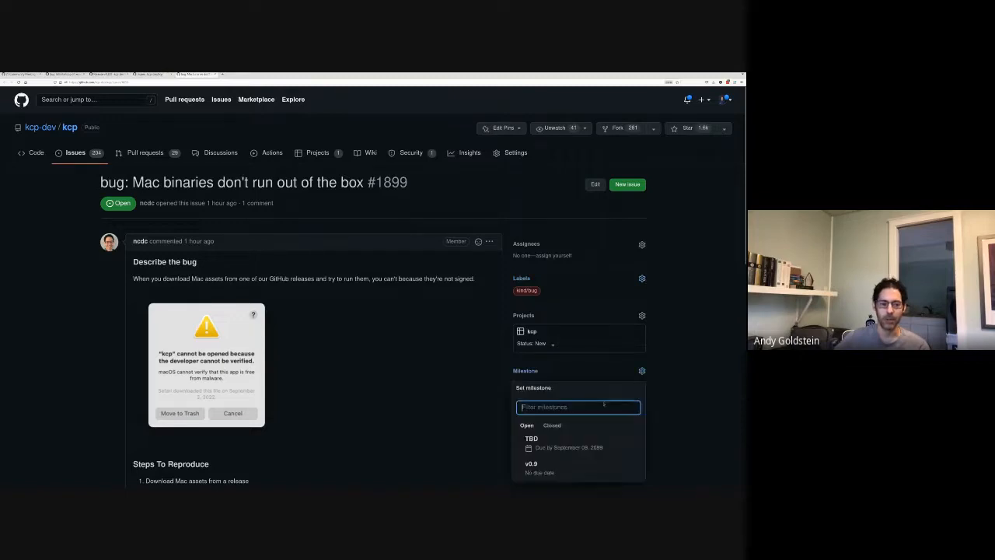
click(531, 463)
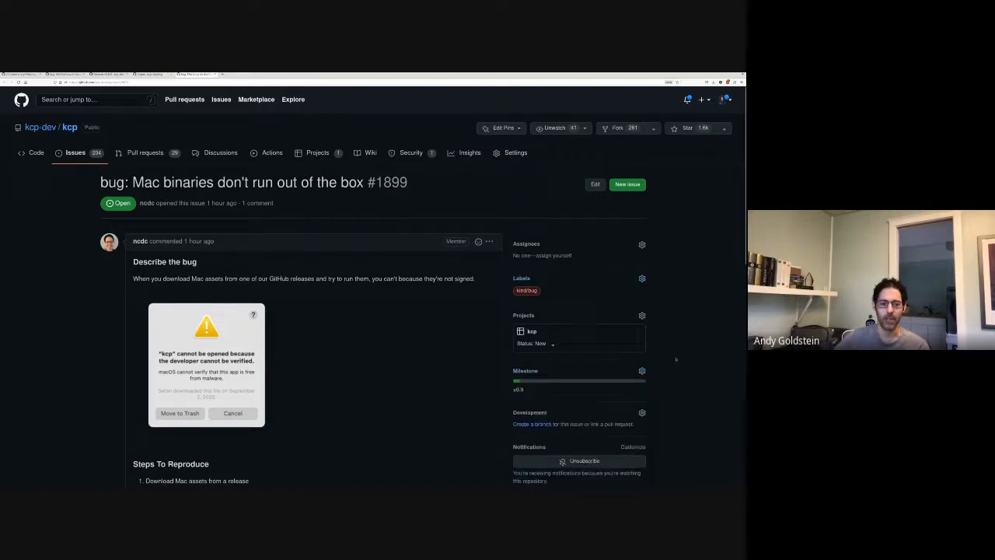
scroll(down, 3)
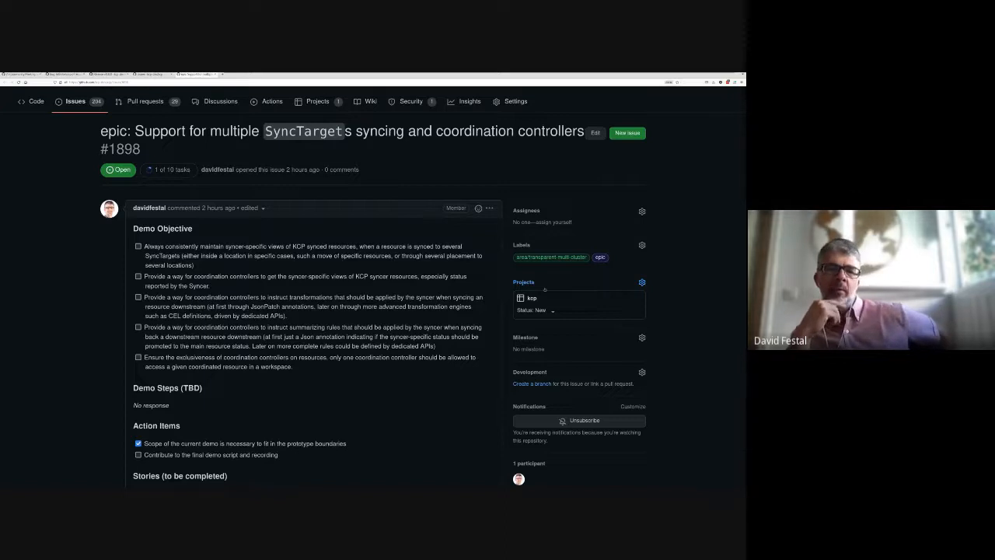
Scroll epic #1898 to its Stories list, including coordination controller support.
scroll(down, 3)
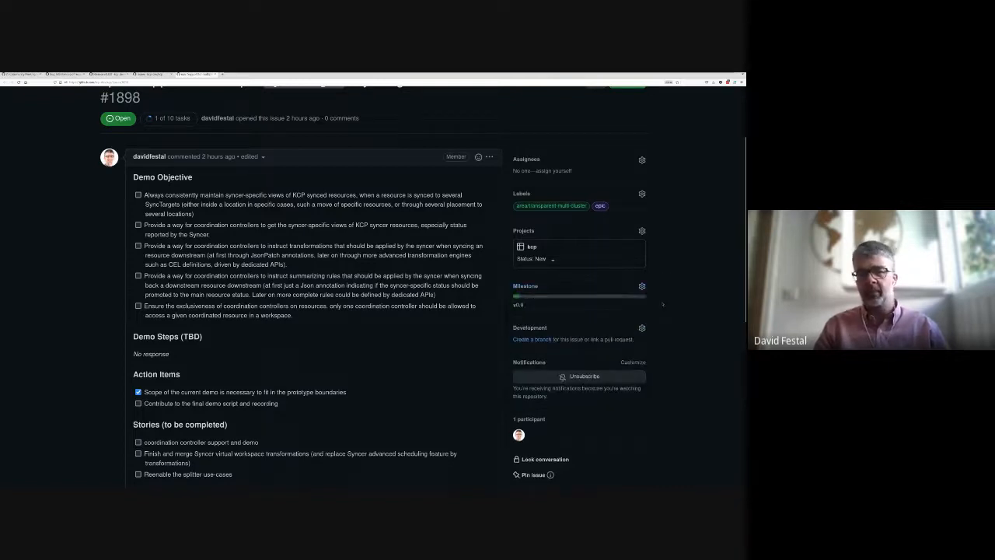
Scroll through epic #1896's Demo Objective, Action Items and Stories sections.
scroll(down, 3)
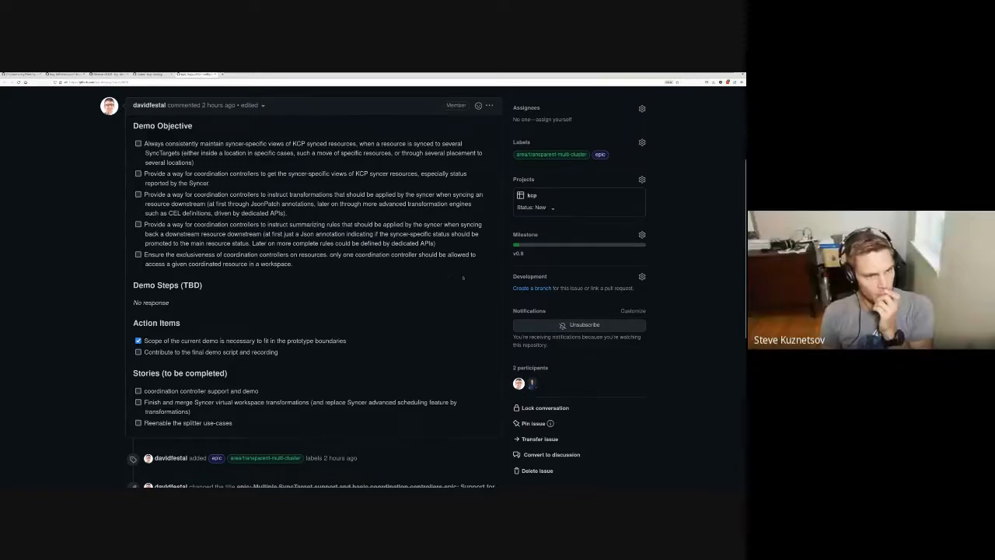
mouse_move(443, 288)
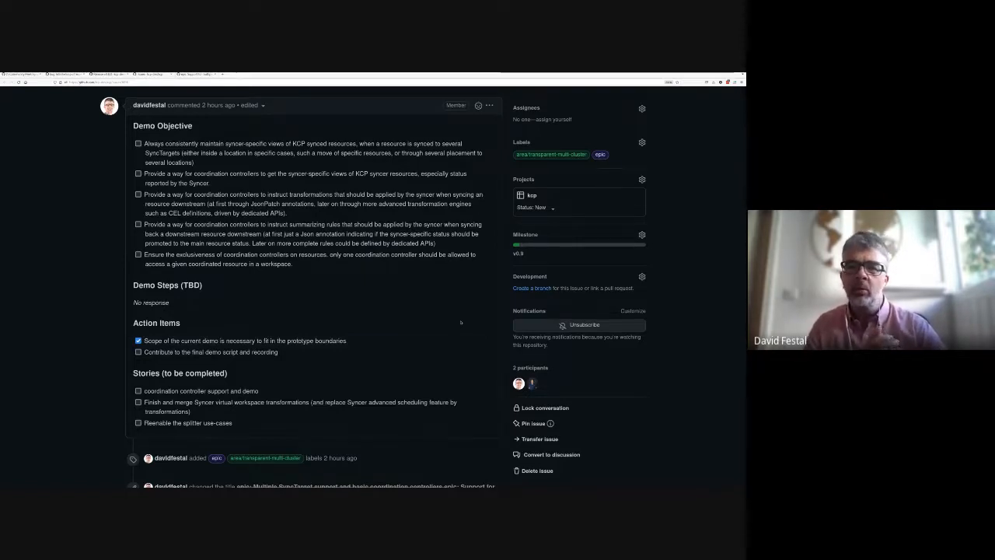
scroll(down, 3)
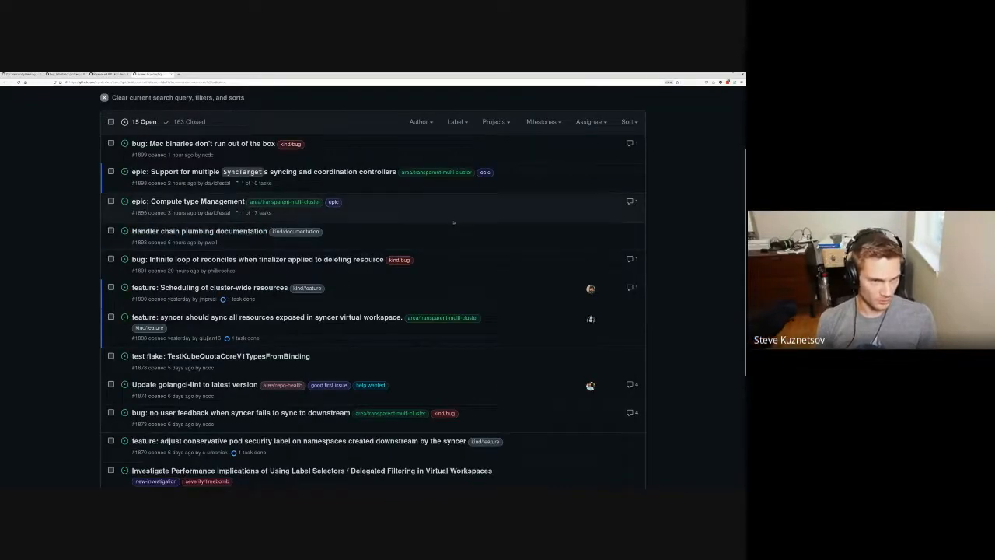
mouse_move(198, 231)
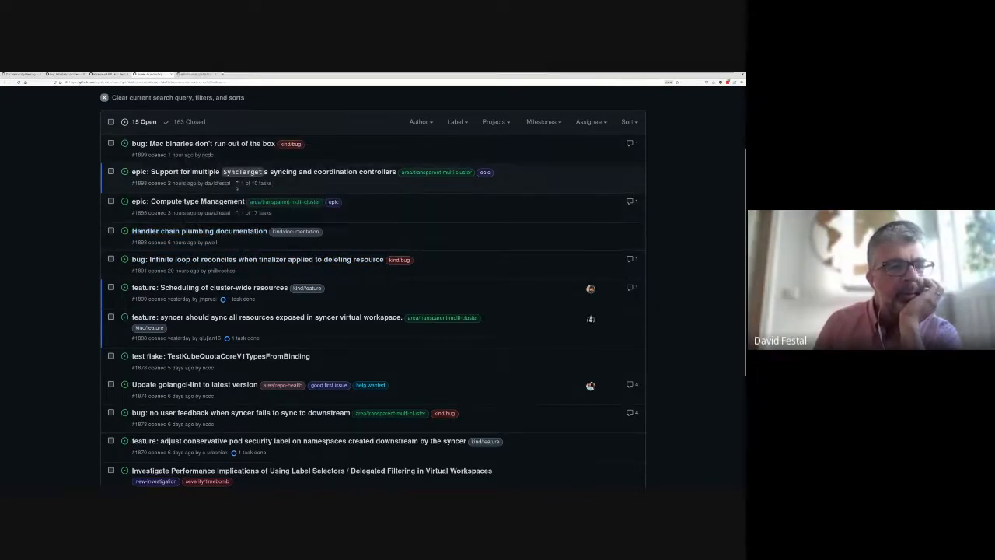
Open epic #1895 and scroll down to its Demo Steps, Action Items and Stories.
click(187, 200)
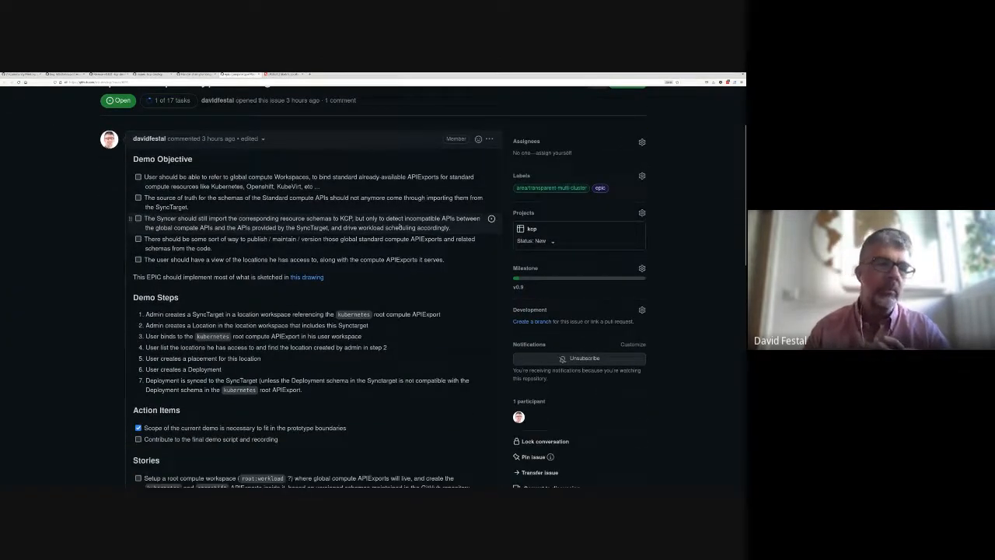
scroll(down, 3)
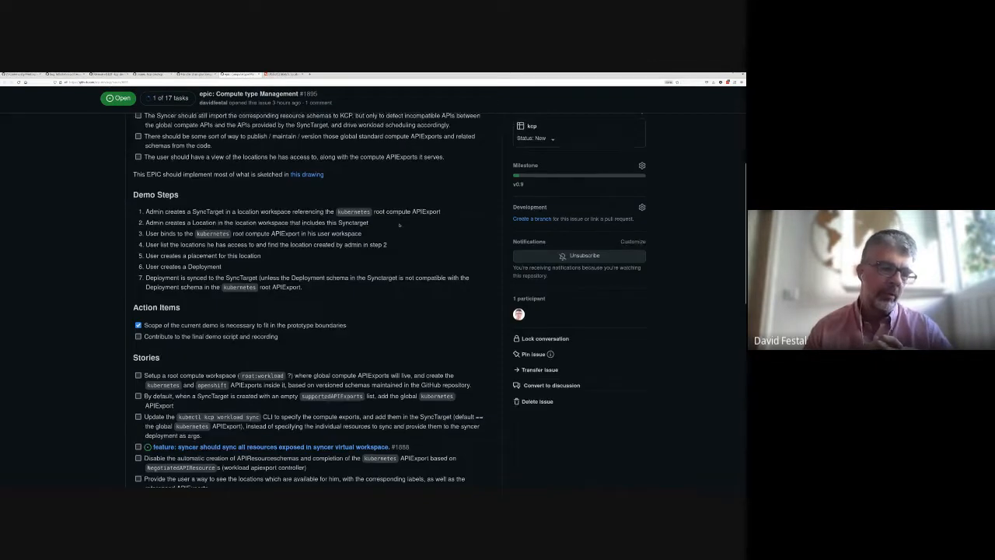
scroll(down, 3)
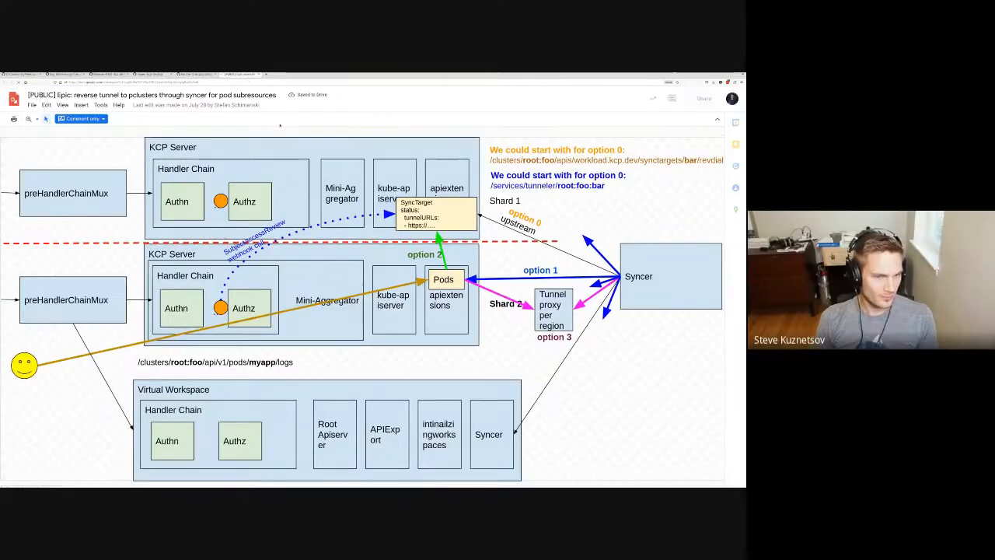
View documentation issue #1893 on handler chain plumbing, then return to the issues list.
click(702, 99)
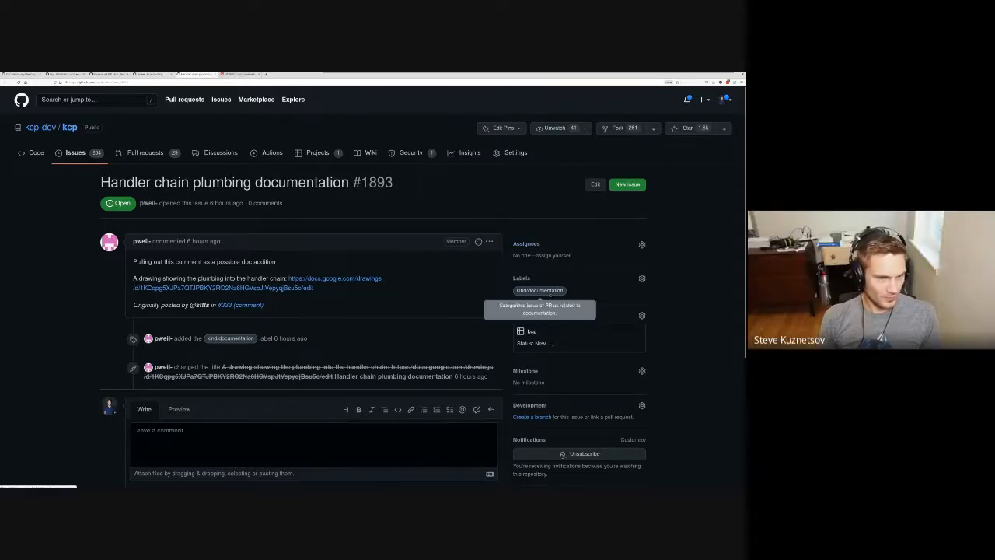
click(641, 371)
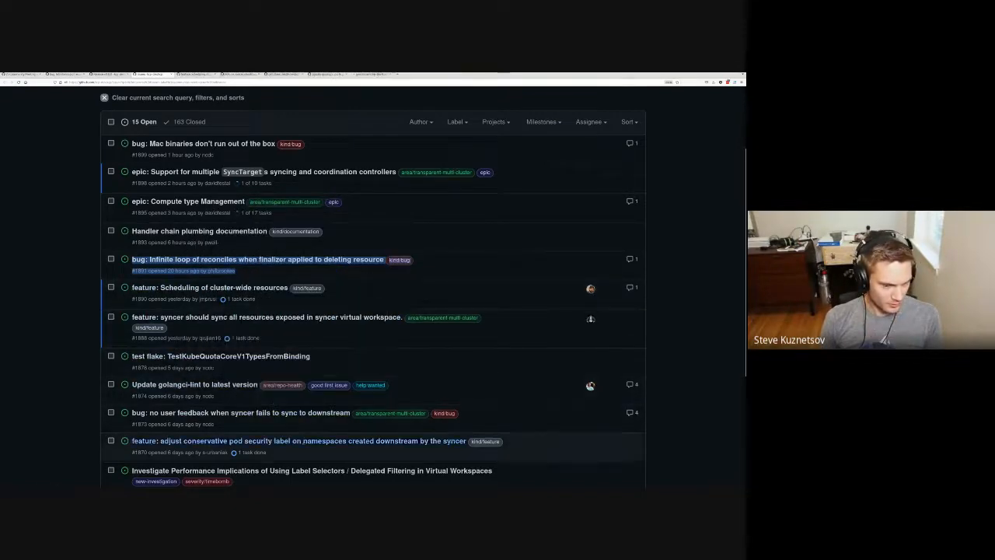
Open issue #1890 and scroll through its cluster-wide resource scheduling description.
scroll(down, 3)
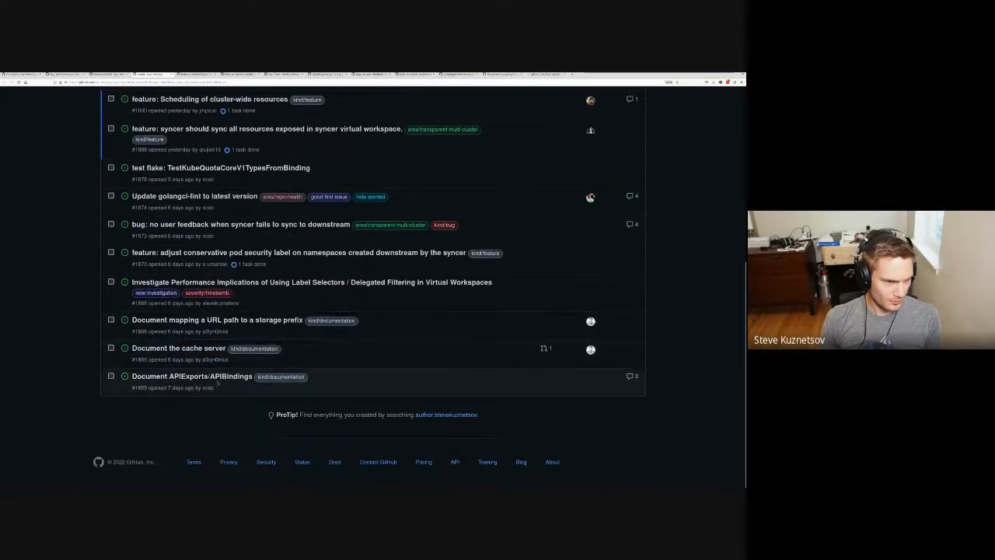
click(209, 98)
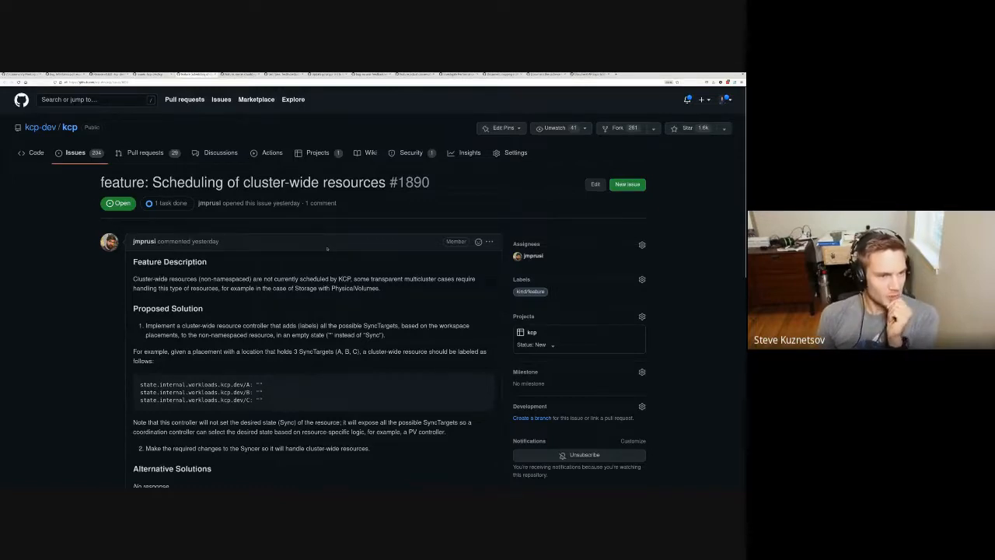
scroll(down, 3)
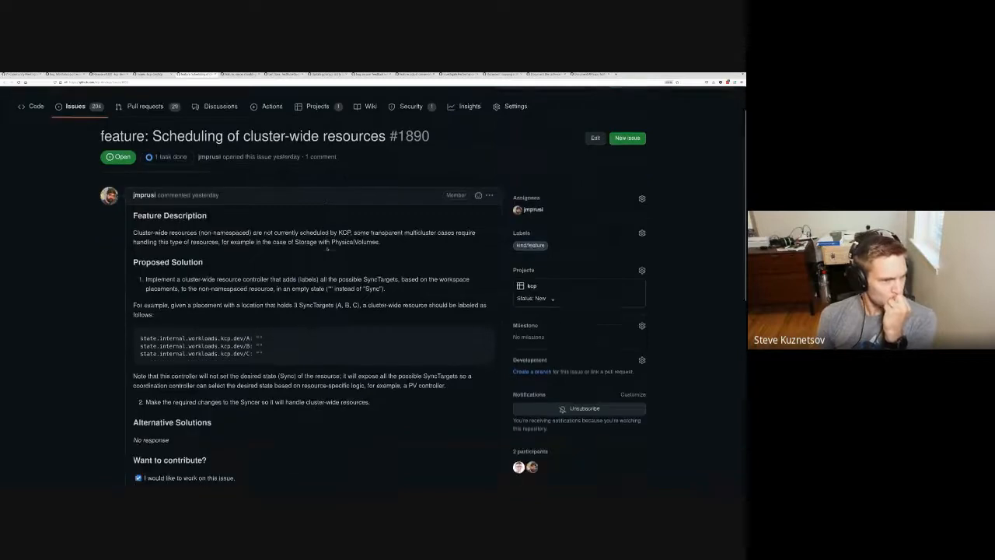
scroll(down, 3)
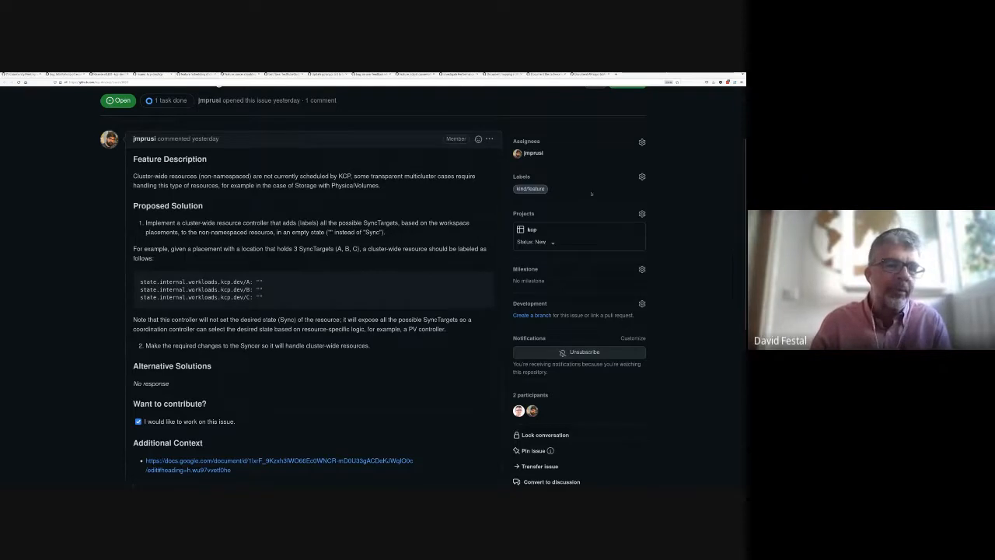
Filter the labels with 'tra' and add area/transparent-multi-cluster to feature issue #1890.
click(642, 177)
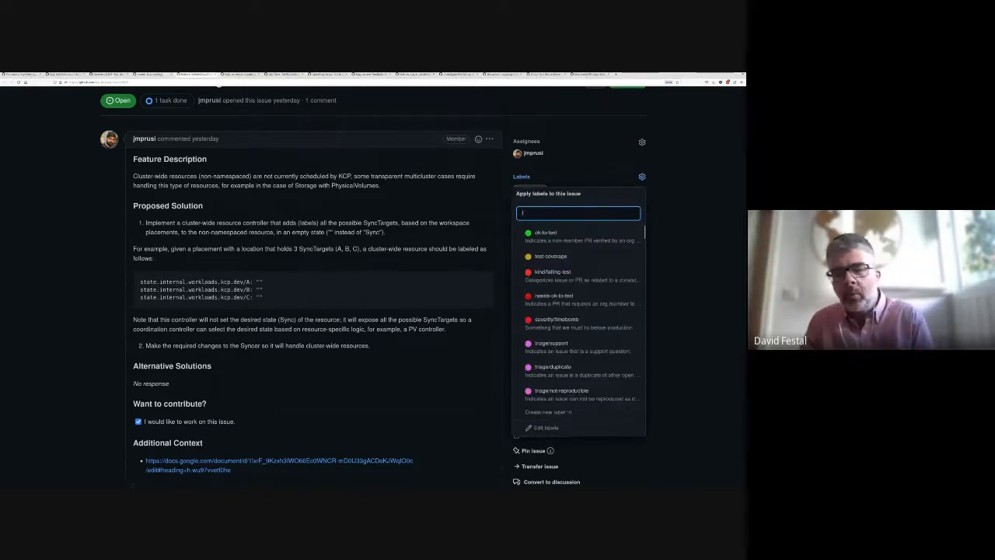
text(tra)
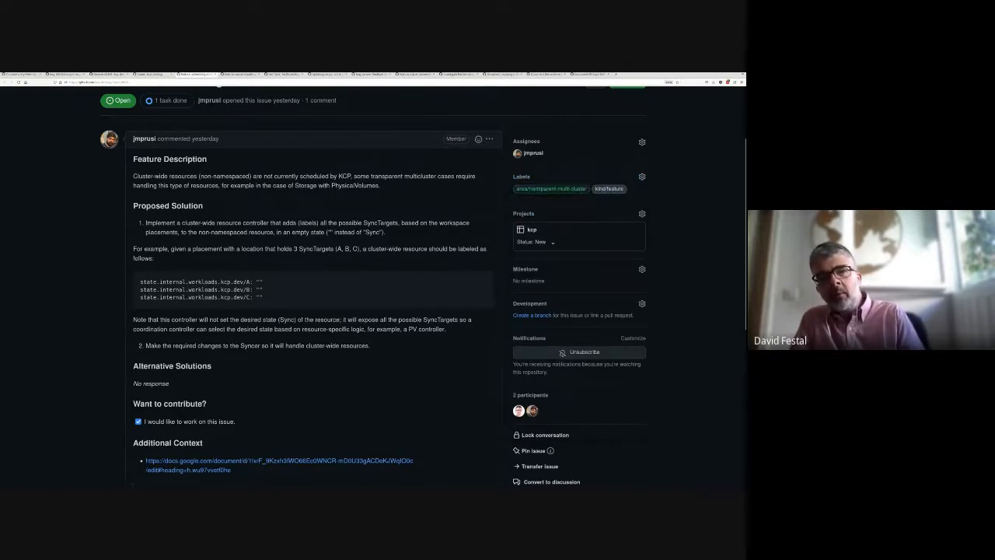
scroll(down, 3)
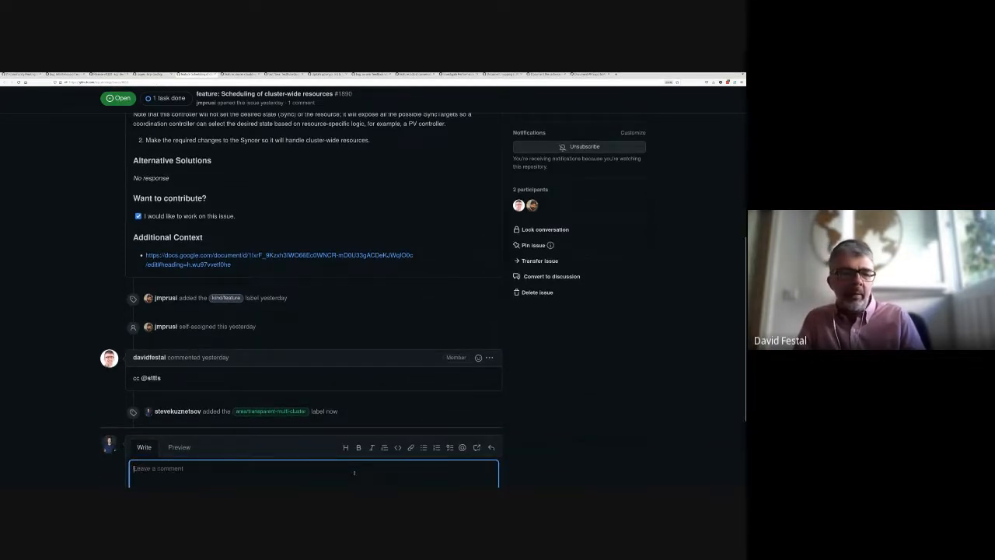
Type '#storage' on issue #1890 while tagging it and noting it is part of #1615.
text(#storage)
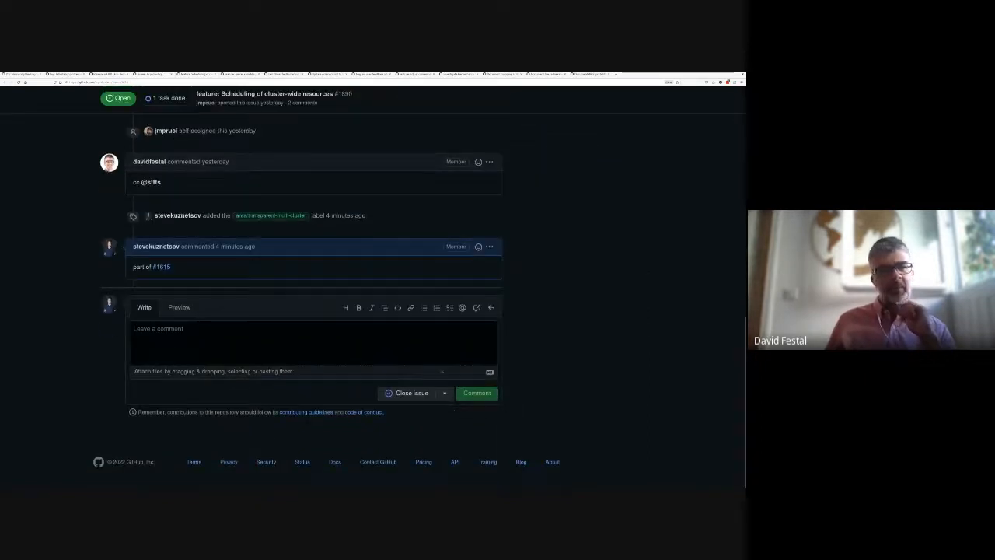
Post a comment on #1890 noting open questions about collisions and syncing cluster-wide resources versus storage work.
click(313, 346)
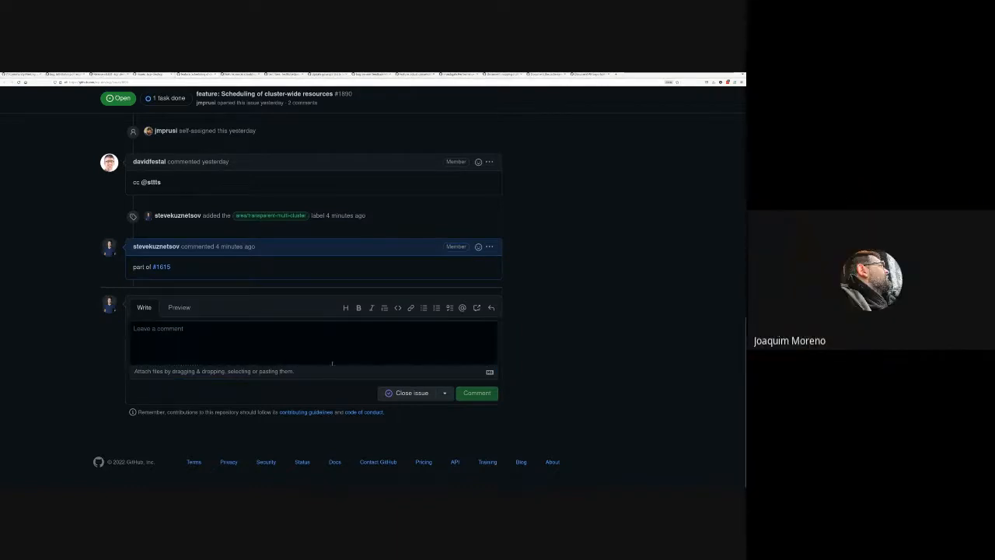
click(311, 345)
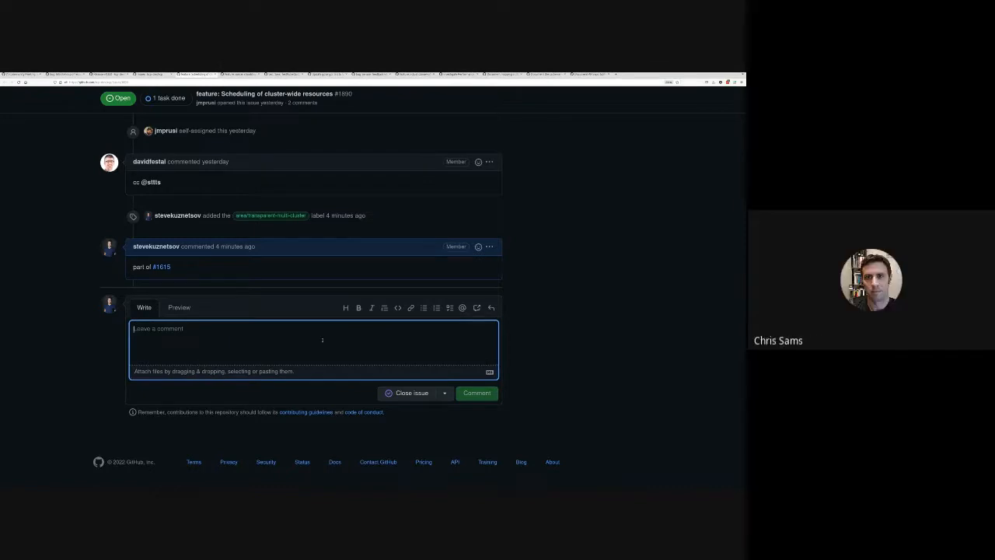
text(Open questions remain about)
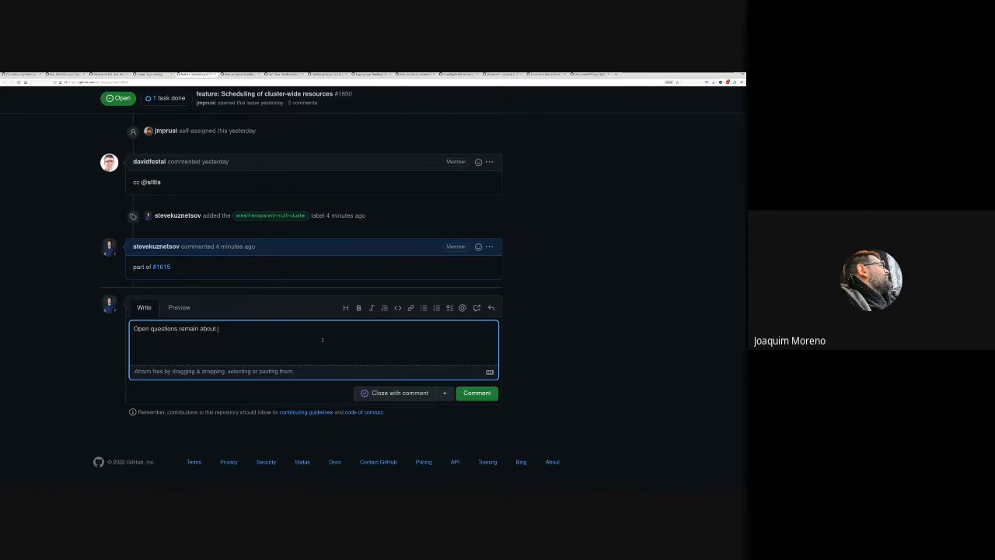
text(collisio)
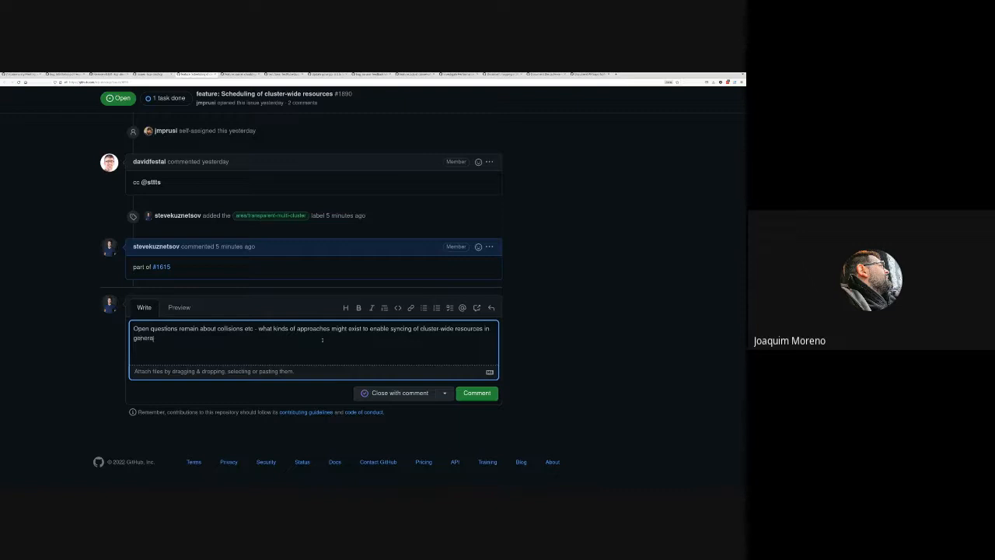
text(vs what might be necessary to fa)
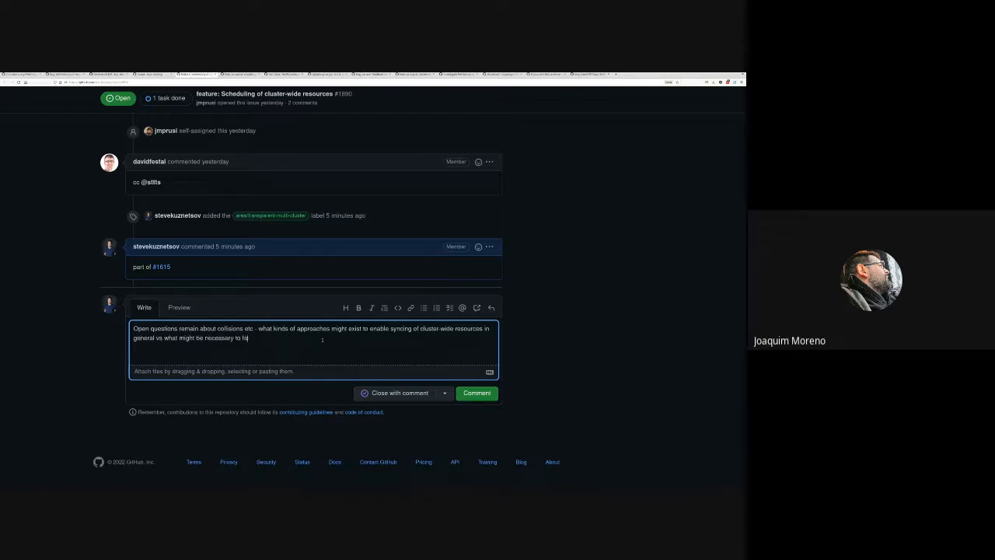
text(cilitate the storage work)
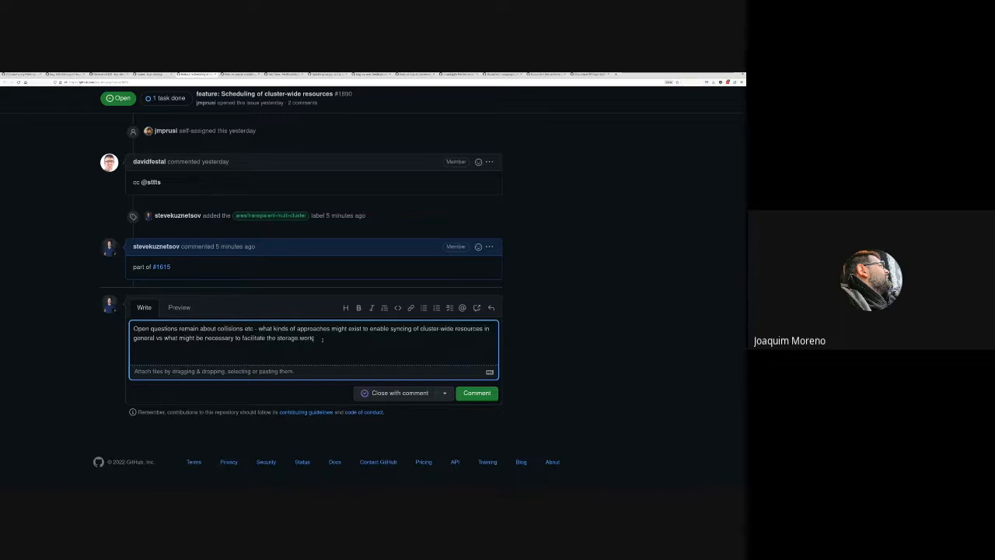
text(linked in the doc.)
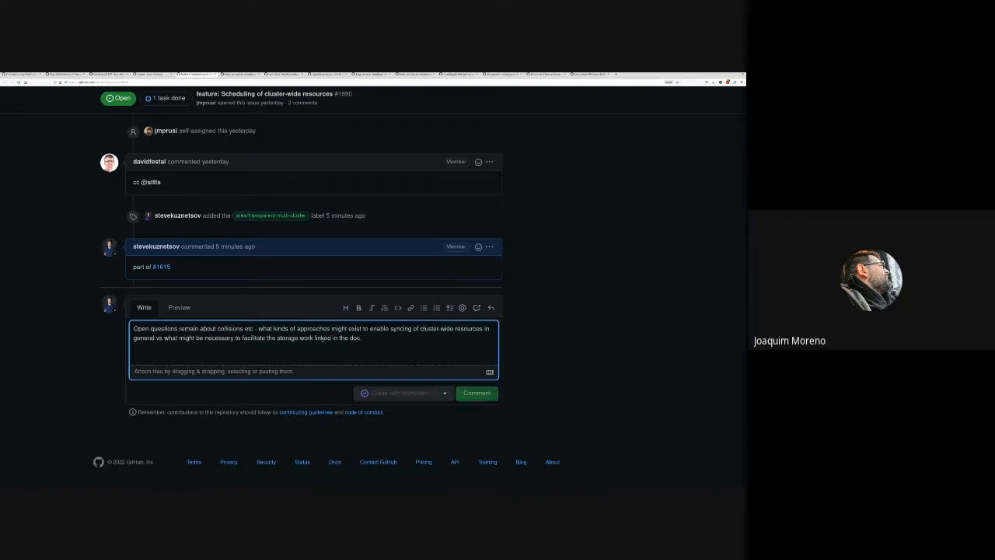
click(476, 392)
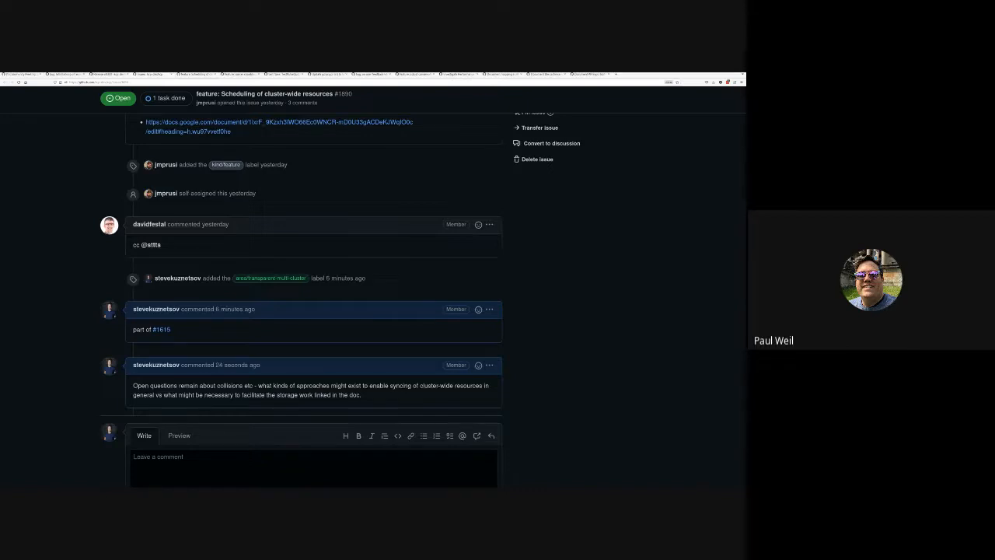
mouse_move(645, 340)
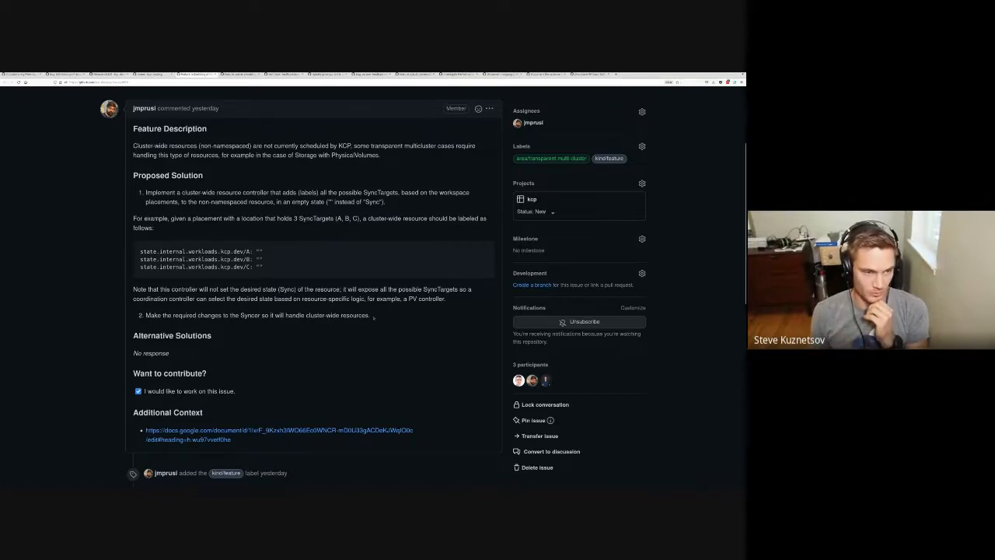
Switch to issue #1888's tab to review its labels, self-assignment and epic mentions.
drag(243, 315, 370, 315)
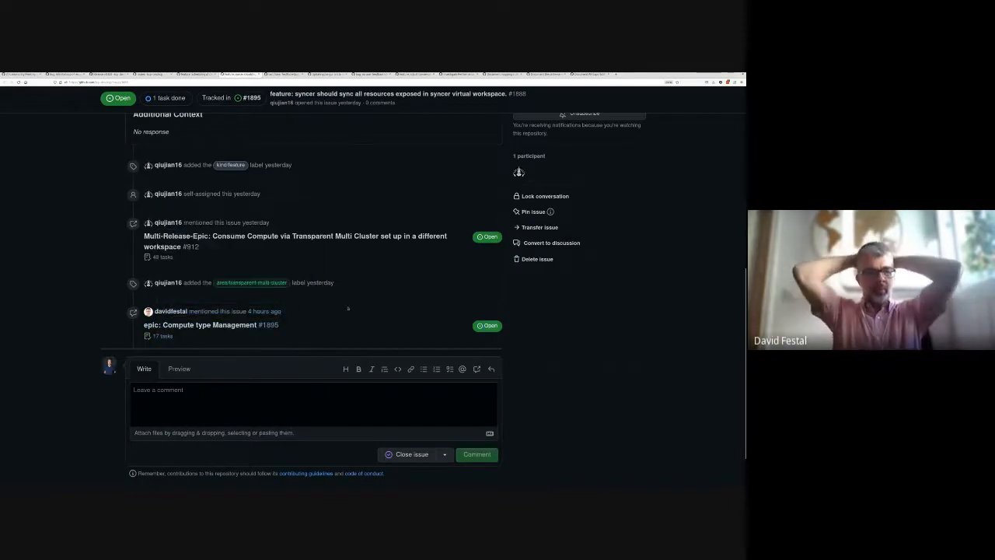
Move from syncer issue #1888, now linking epic #1895, to test-flake issue #1878.
scroll(up, 3)
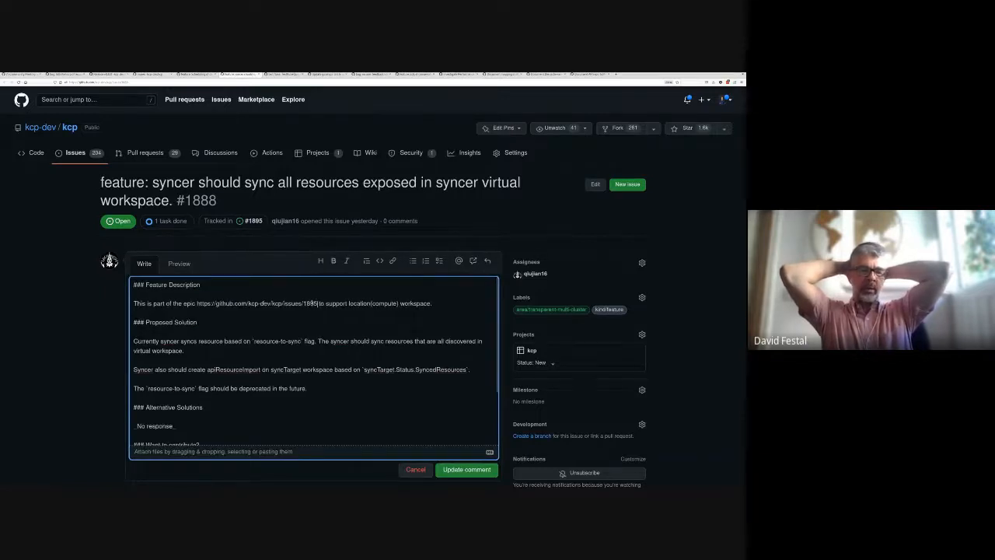
click(415, 469)
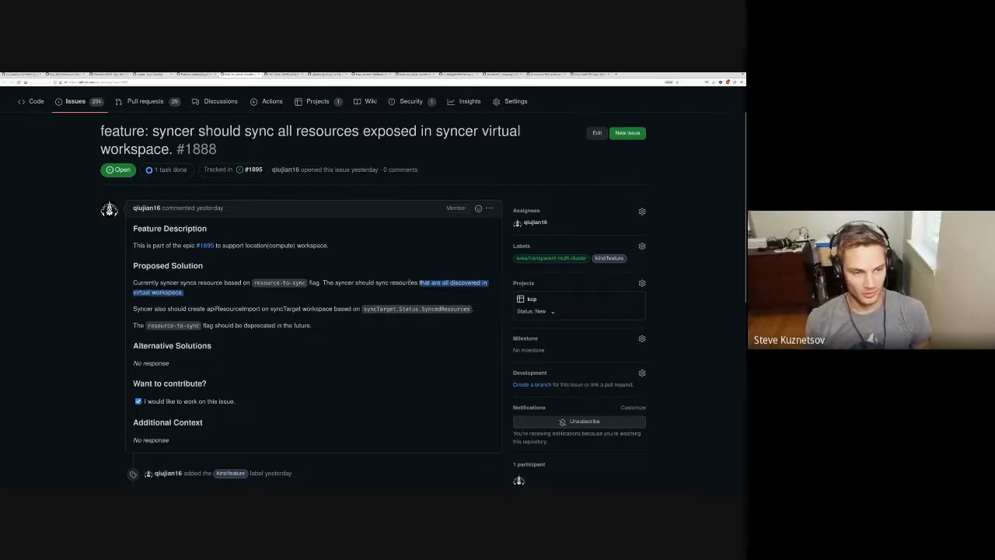
scroll(down, 3)
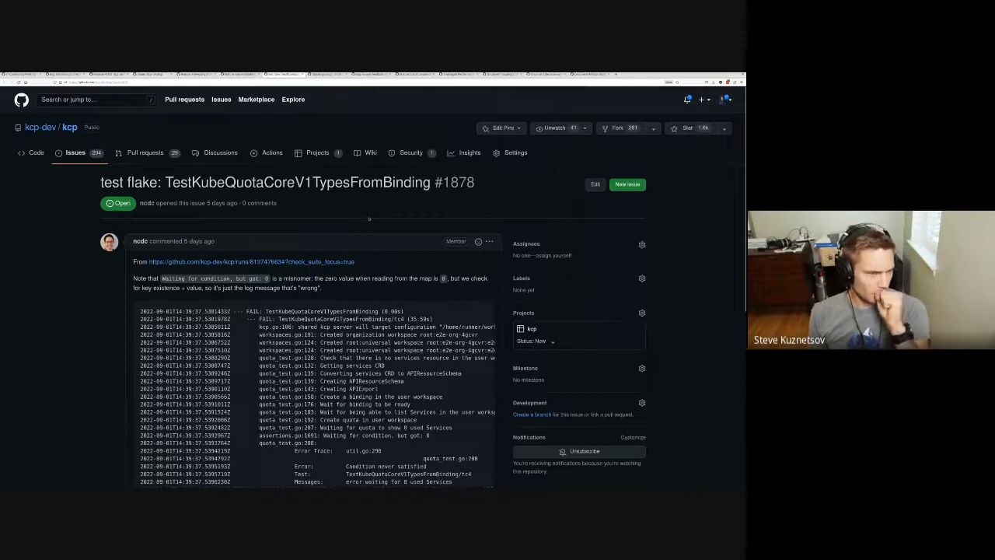
Add the kind/flake label to flake issue #1878 and move on to bug issue #1873.
scroll(down, 3)
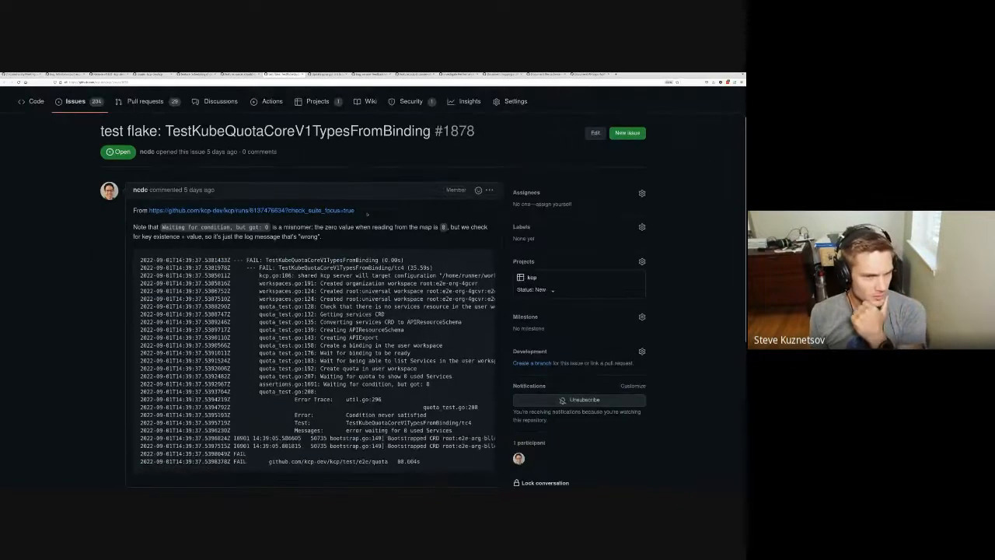
scroll(down, 3)
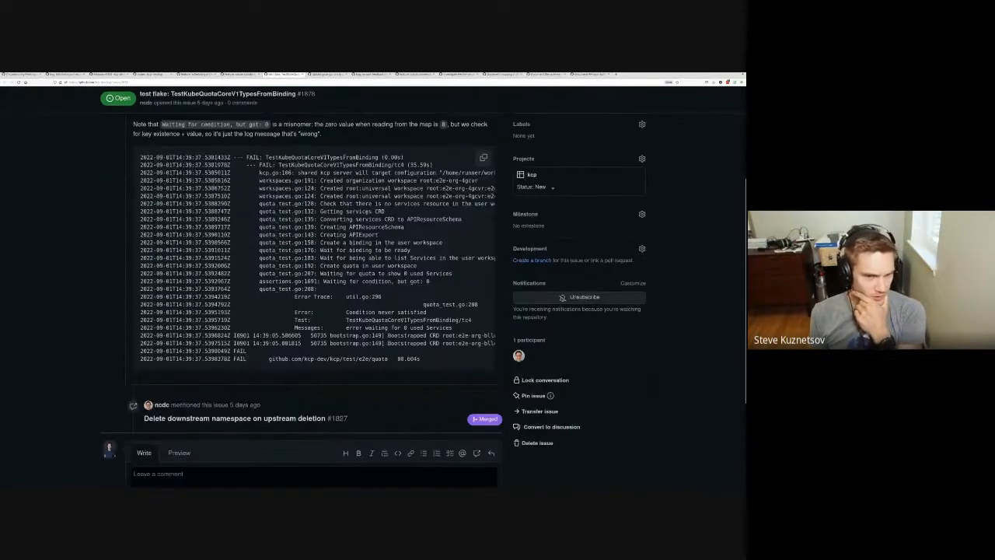
click(642, 213)
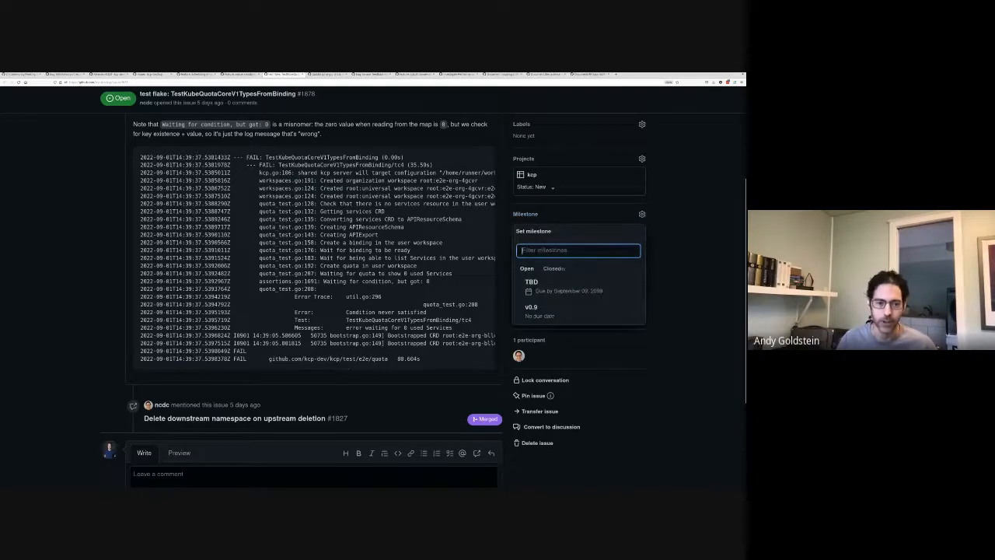
click(531, 281)
text(flake)
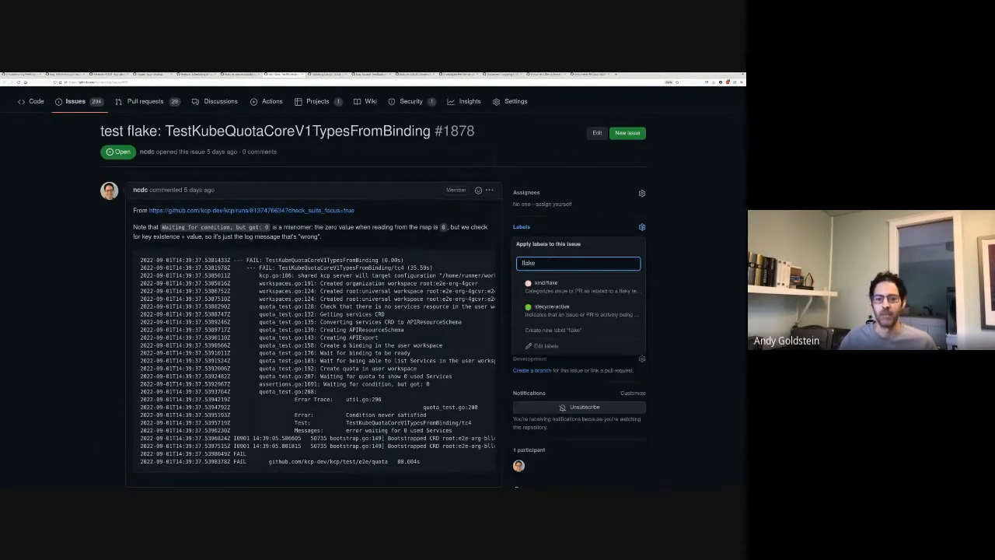
click(529, 282)
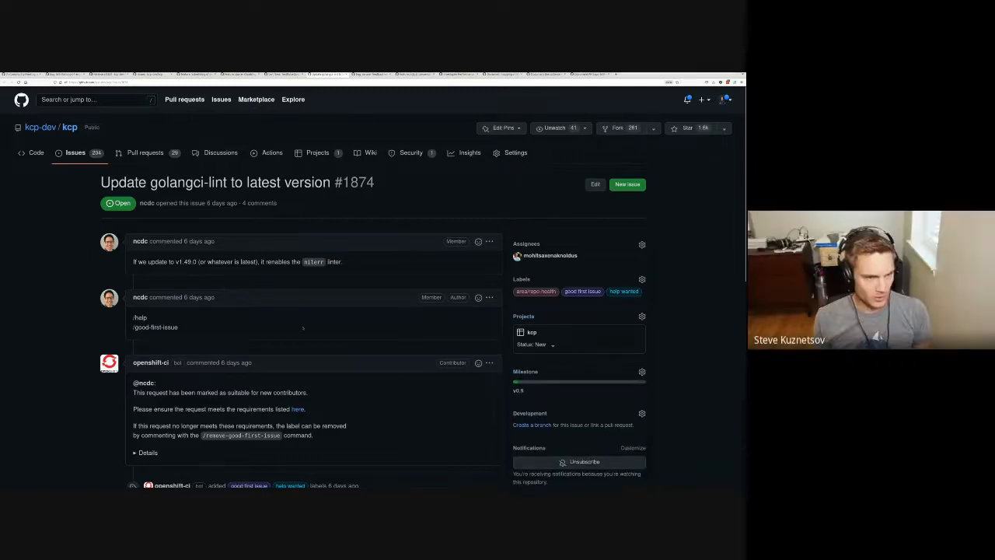
scroll(down, 3)
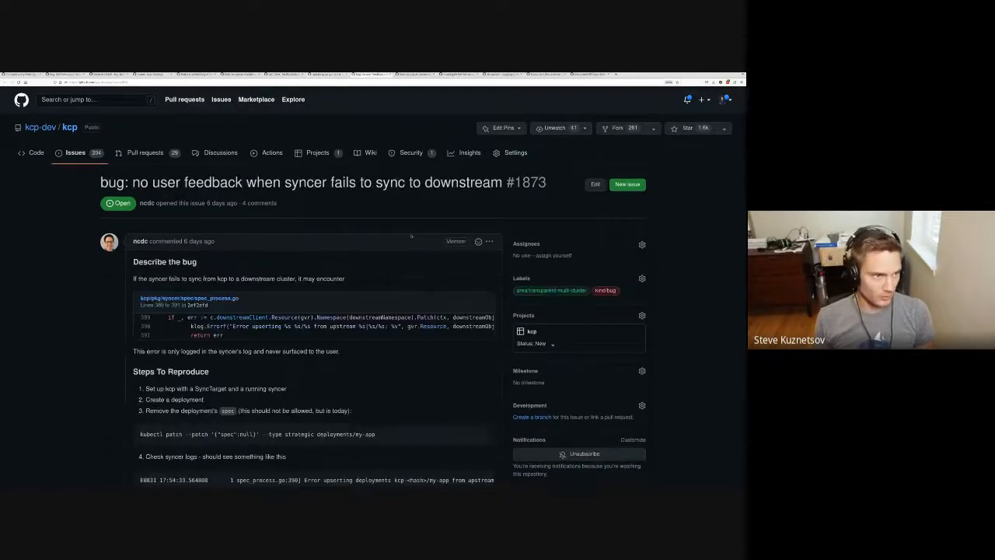
scroll(down, 3)
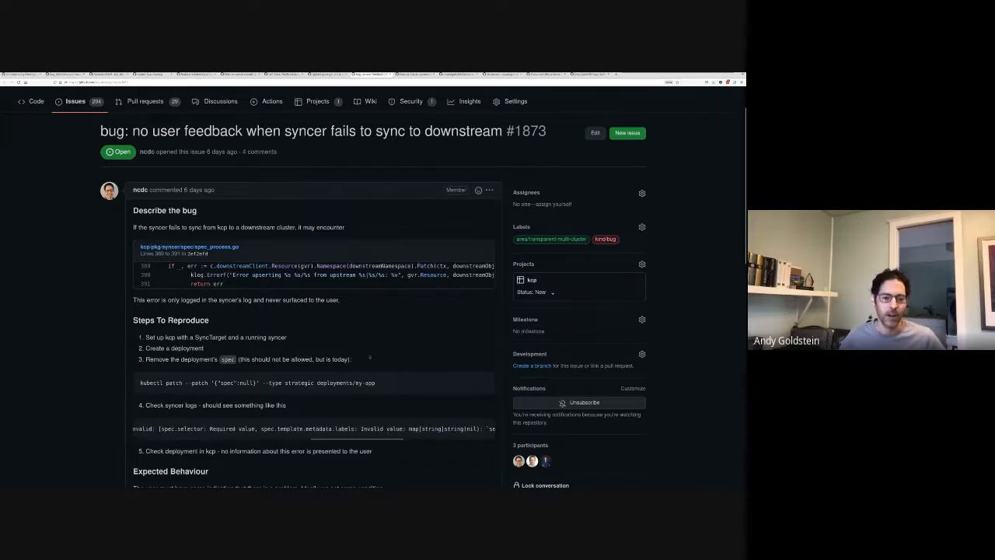
scroll(down, 3)
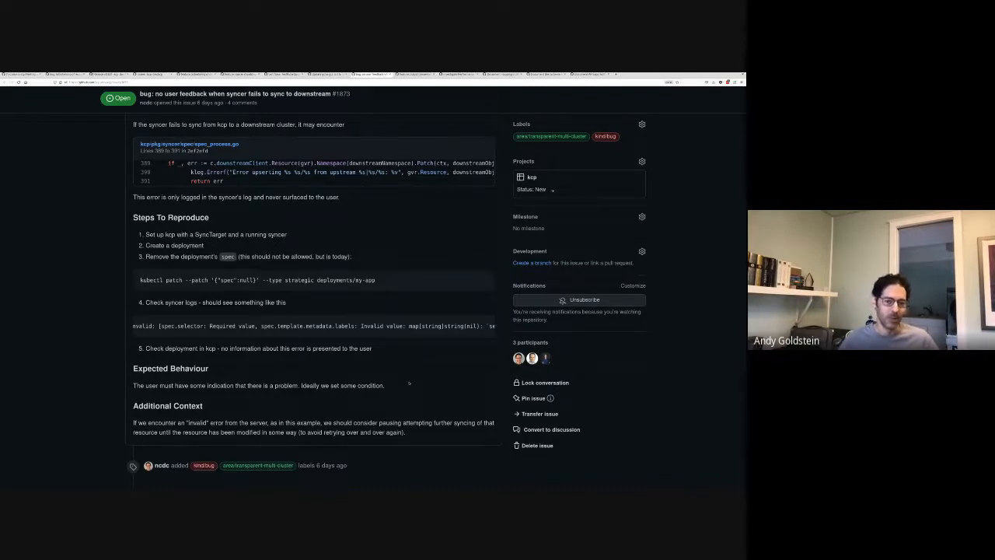
Scroll down issue #1873's discussion thread to the comment box.
scroll(down, 3)
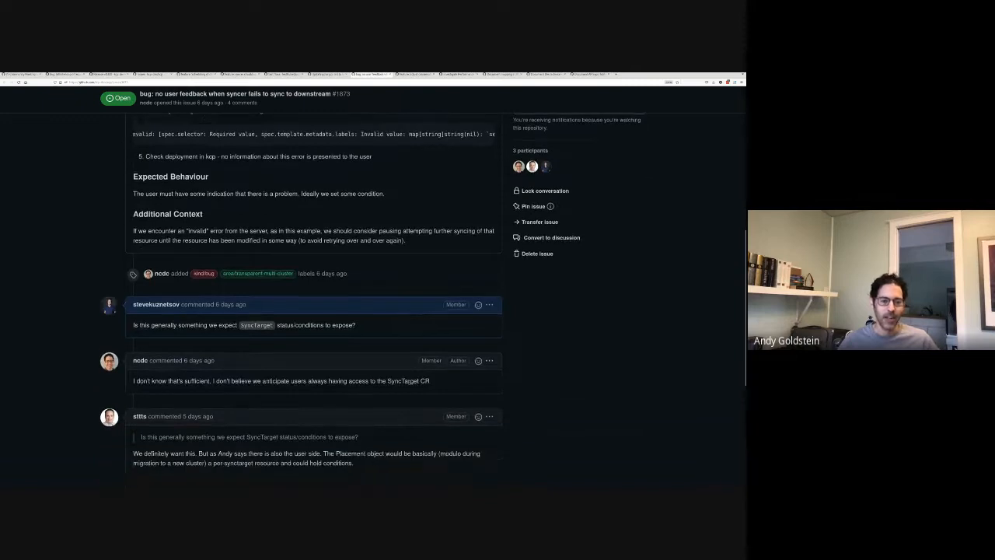
scroll(down, 3)
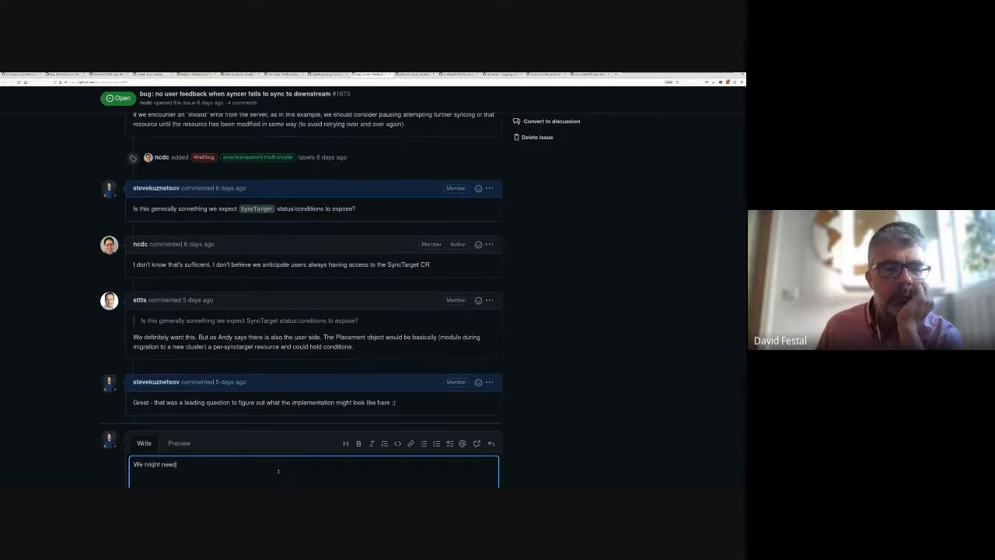
Write the comment proposing a generic approach for objects without status/conditions fields, like a ConfigMap.
text(a more generic approach for objects w)
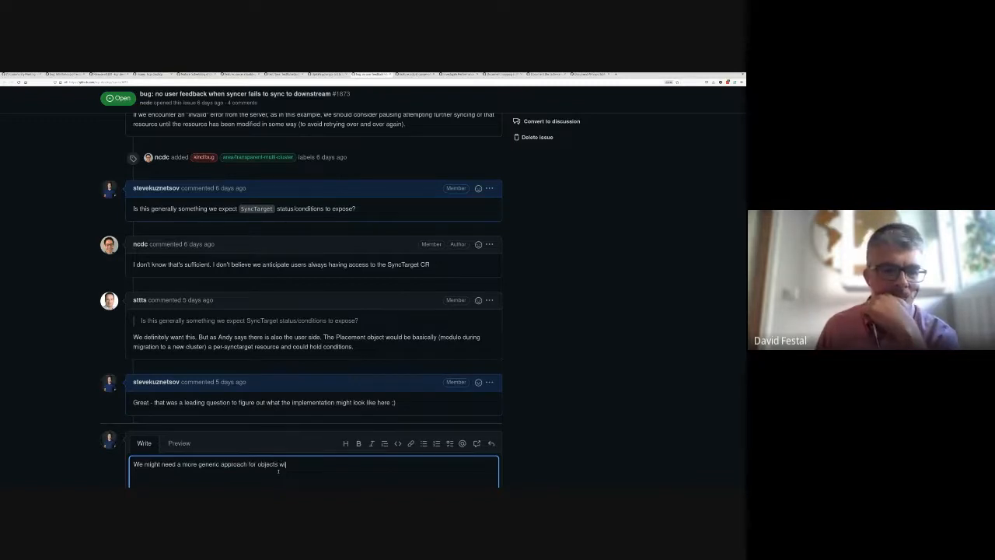
text(ithout status)
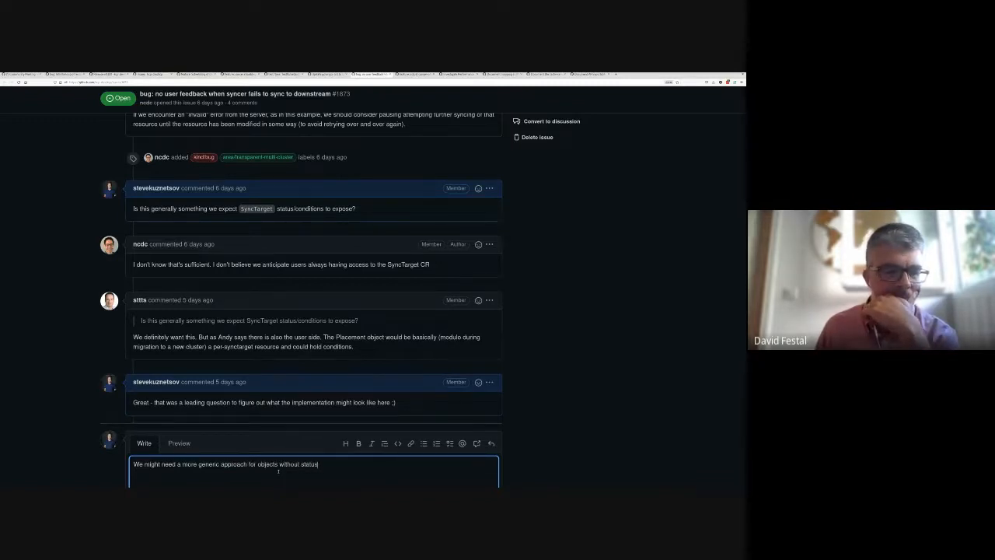
text(/conditions fields)
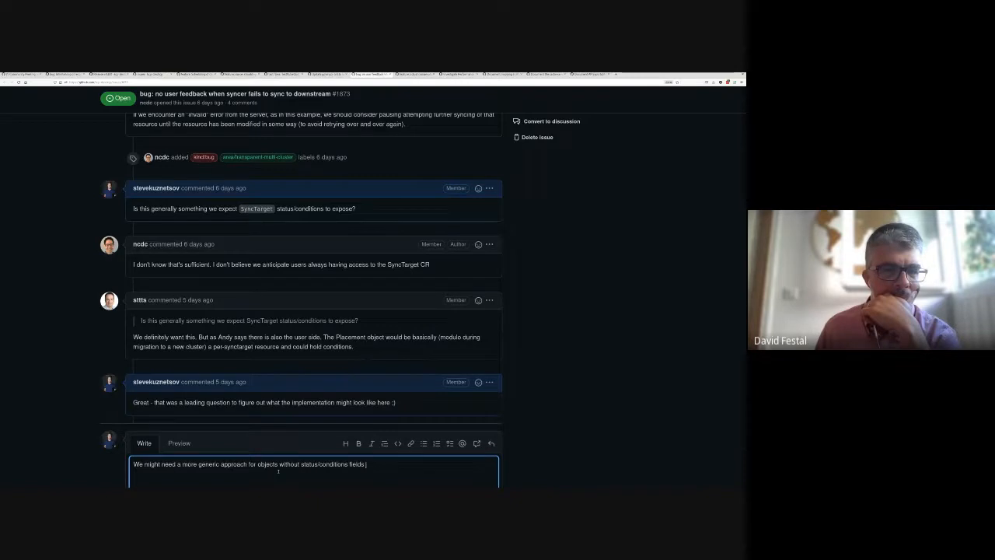
text((like a ConfigM))
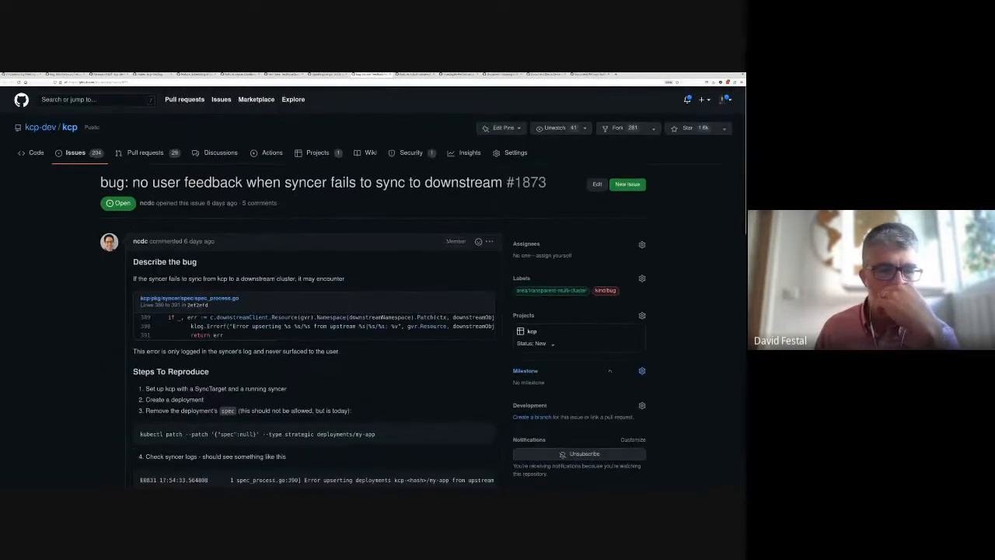
Put bug #1873 in the TBD milestone and bring the milestone list back up.
click(641, 370)
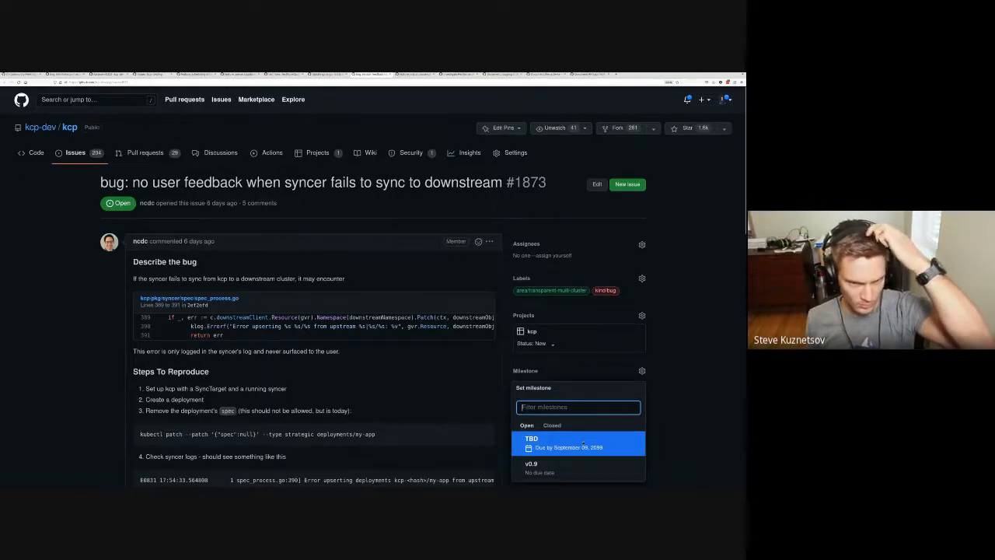
click(531, 443)
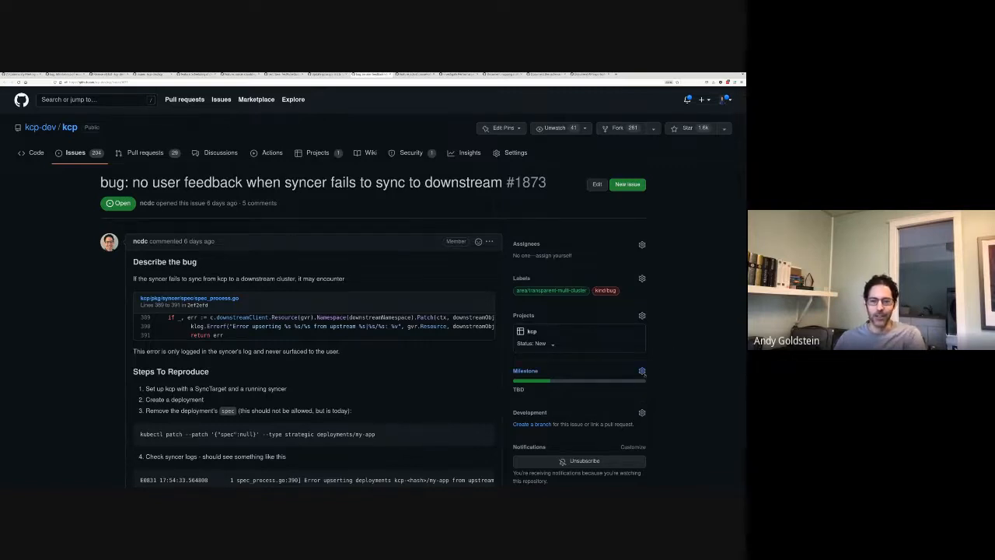
click(642, 371)
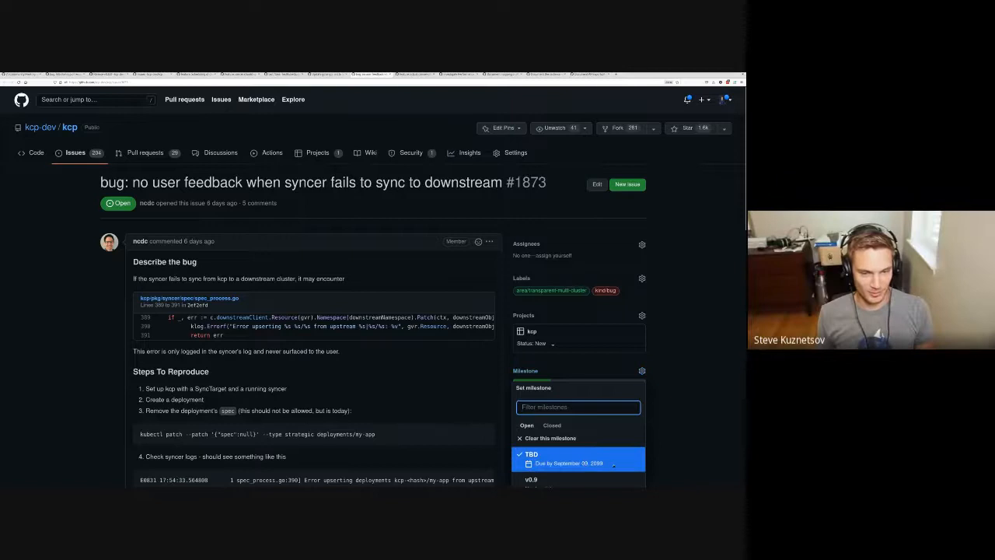
click(531, 454)
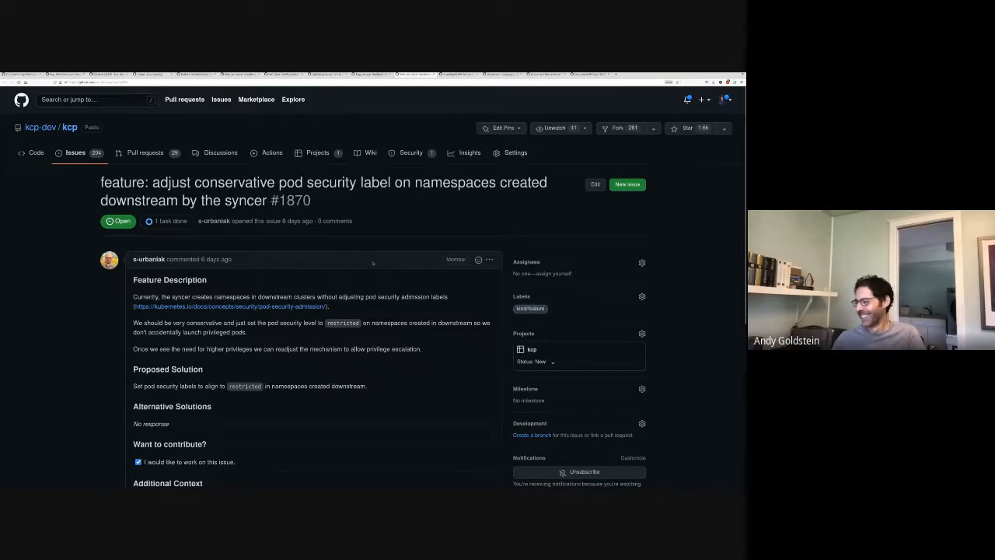
Leave pod security issue #1870 and open label-selector performance issue #1868.
scroll(down, 3)
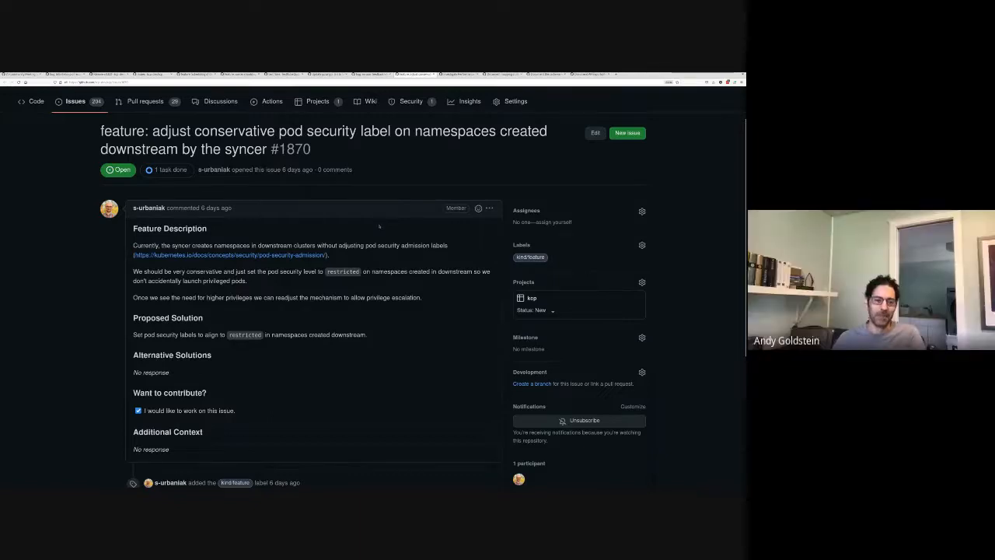
click(641, 337)
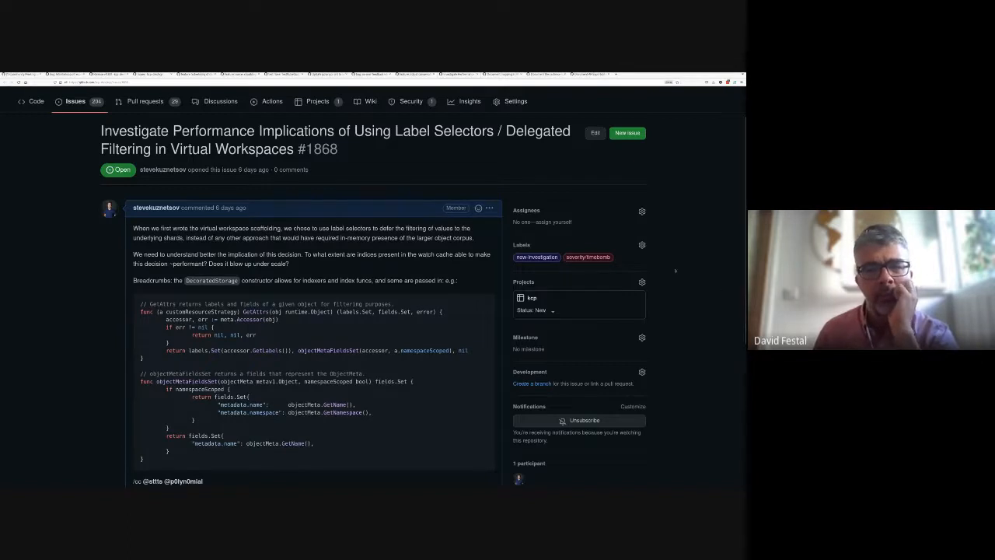
Scroll past issue #1868 and open documentation issue #1866 on URL path storage prefixes.
scroll(down, 3)
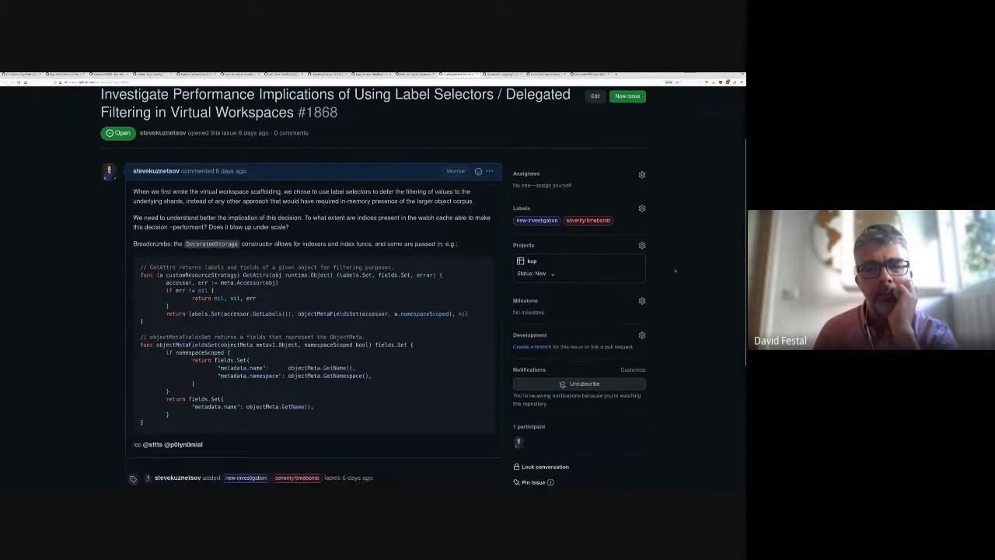
scroll(down, 3)
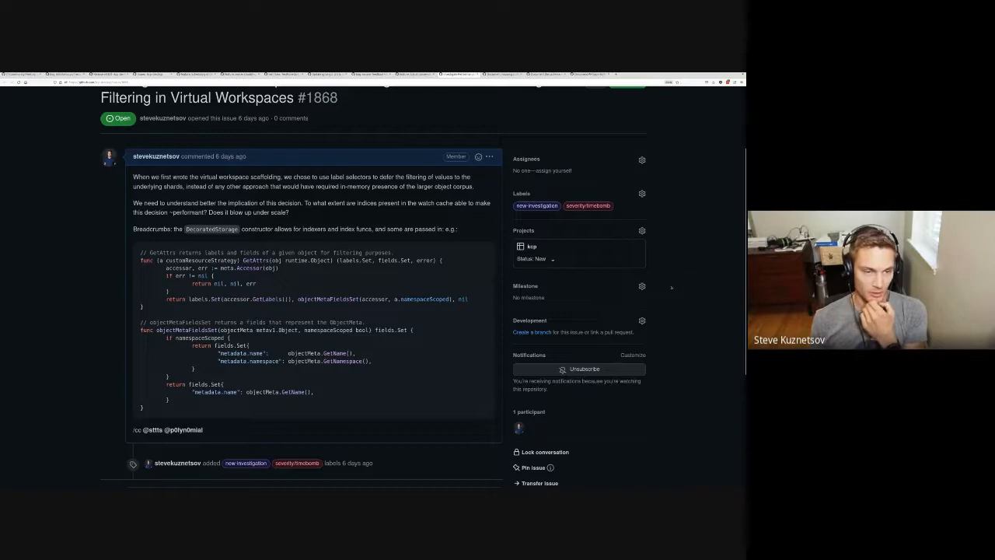
click(642, 285)
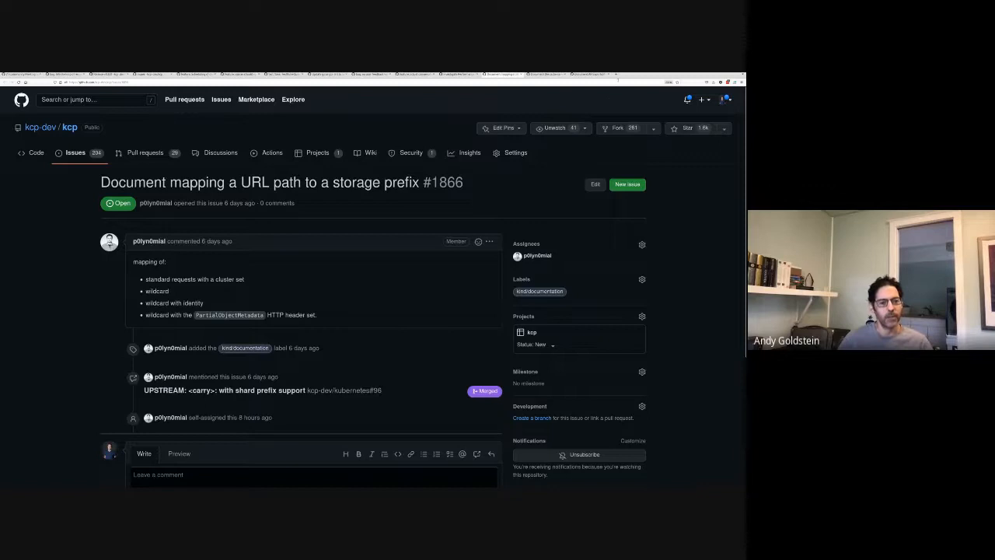
click(686, 99)
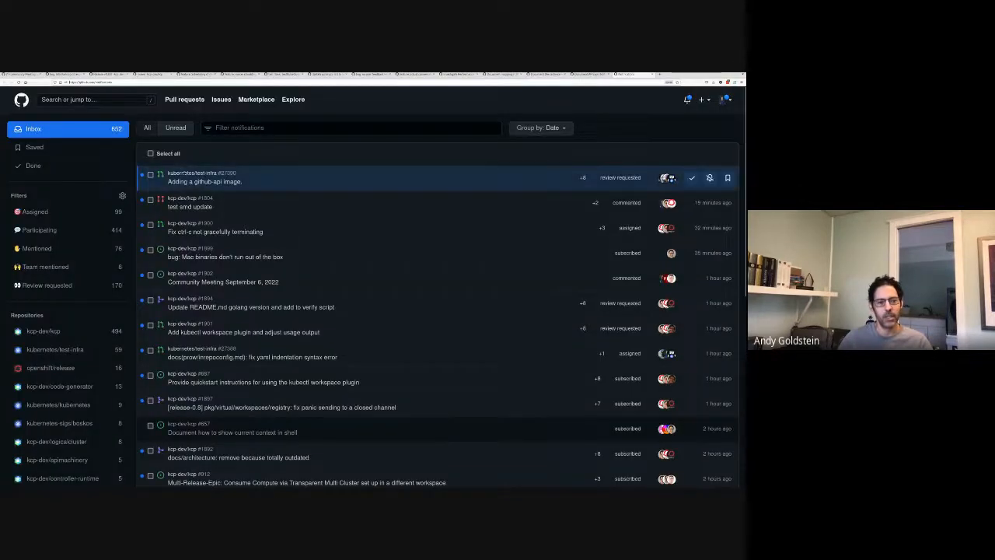
click(204, 178)
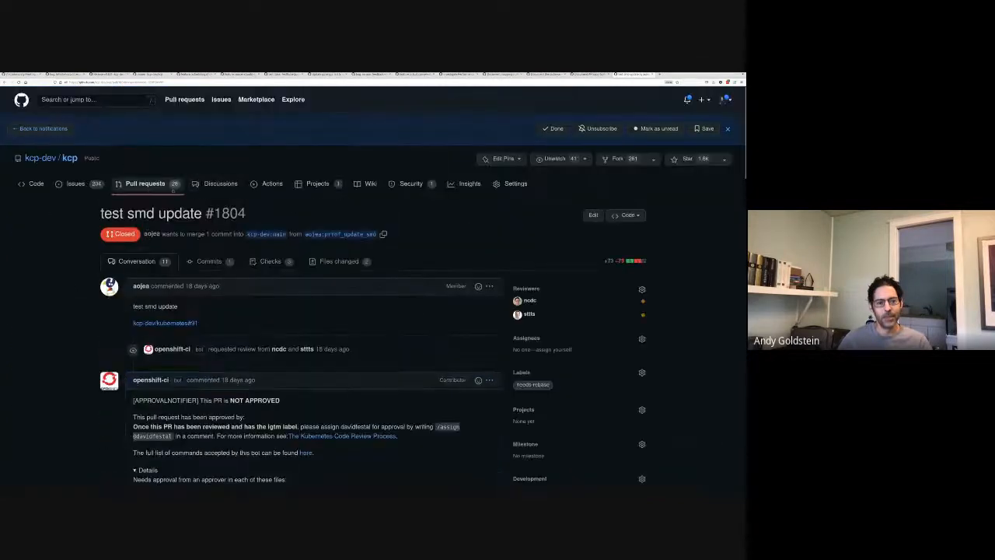
click(145, 183)
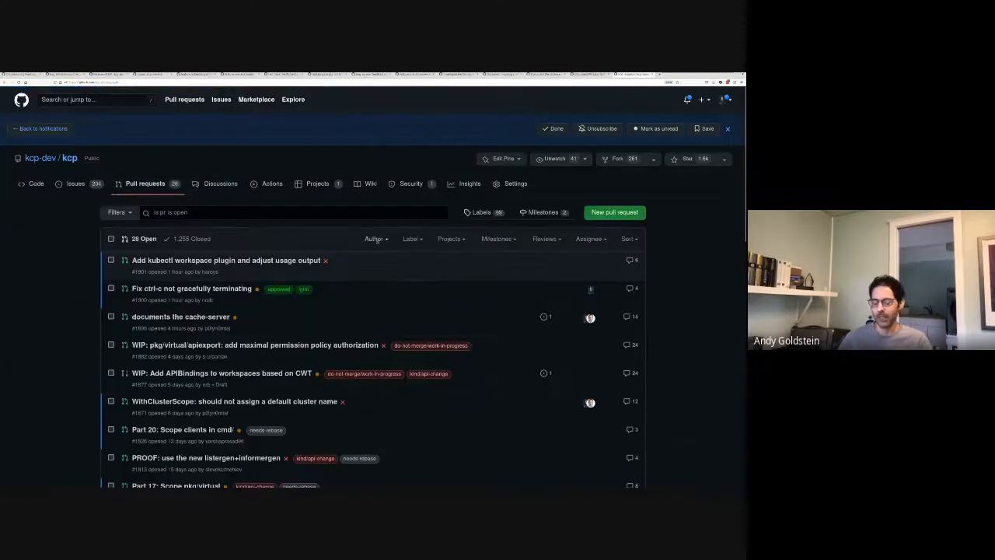
text(paul)
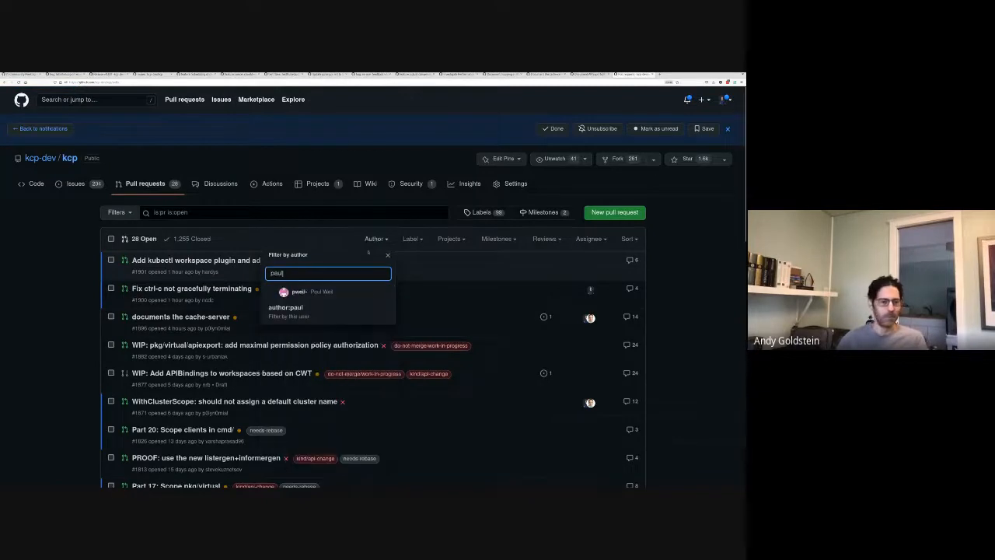
click(311, 292)
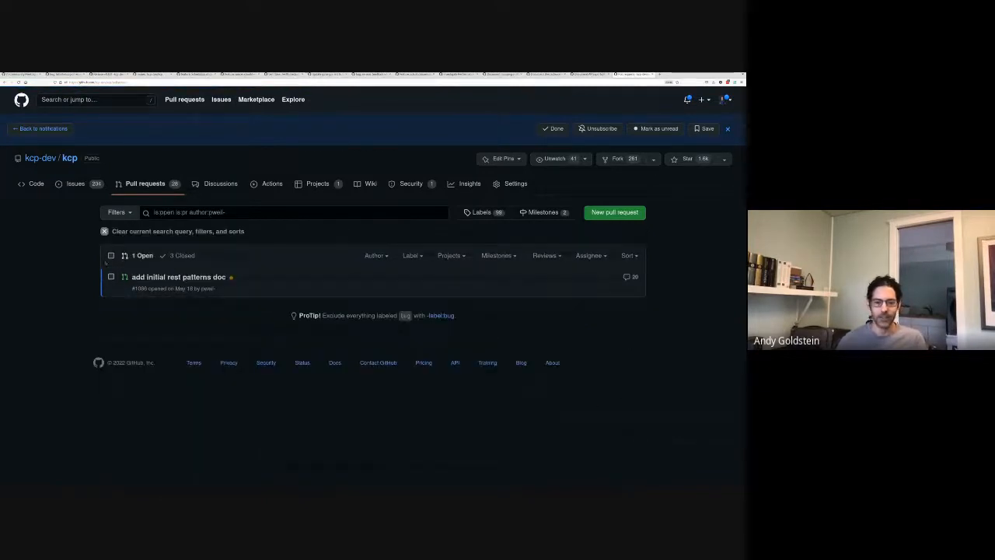
click(178, 277)
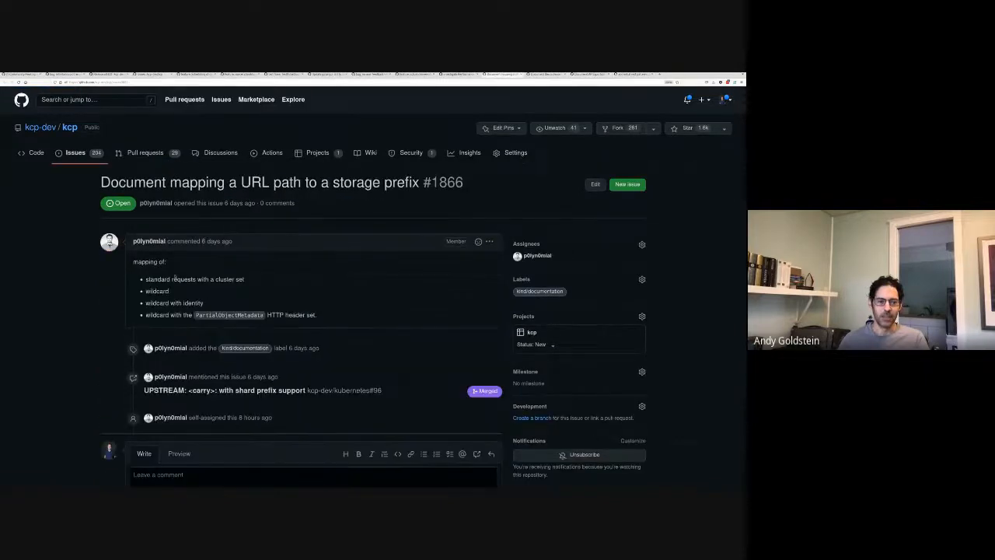
Comment on #1866 that it is mostly implemented in #1086, then open cache server issue #1865.
scroll(down, 3)
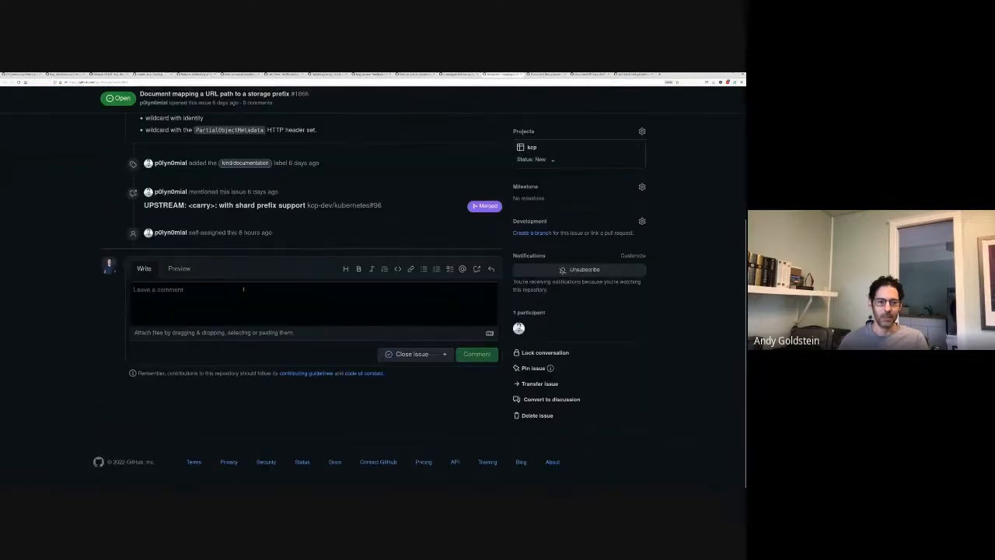
text(Mostly implemented in https://github.com/kcp-dev/kcp/pull/1086)
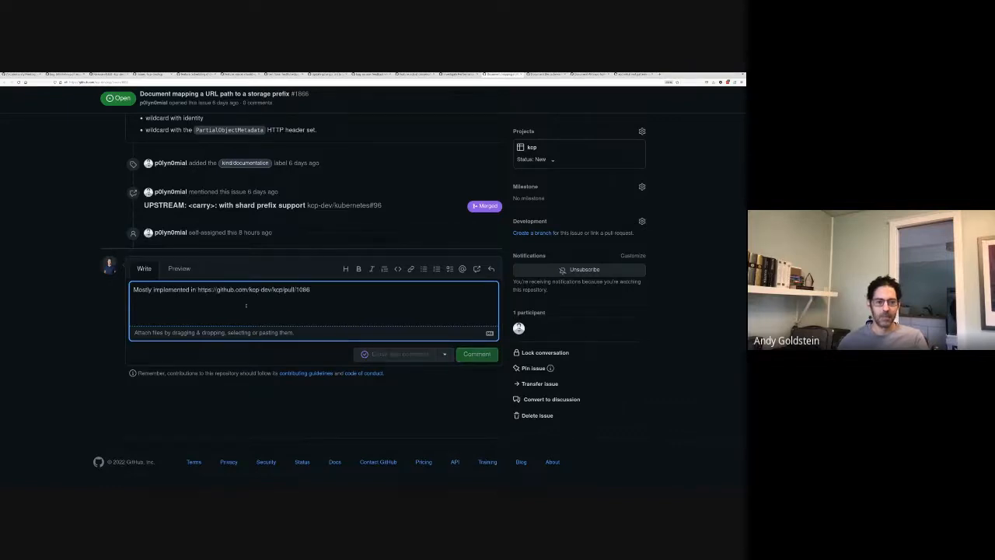
click(477, 354)
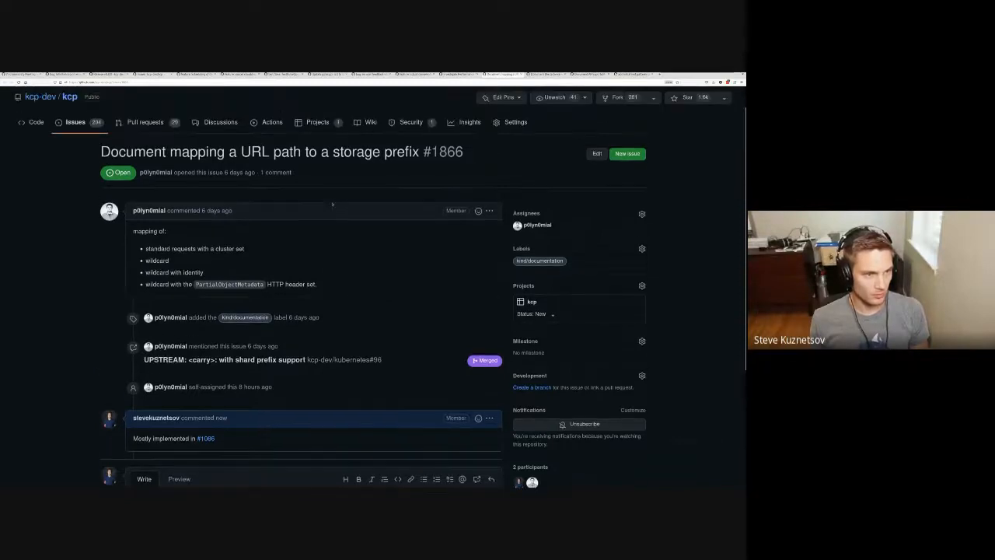
double_click(183, 152)
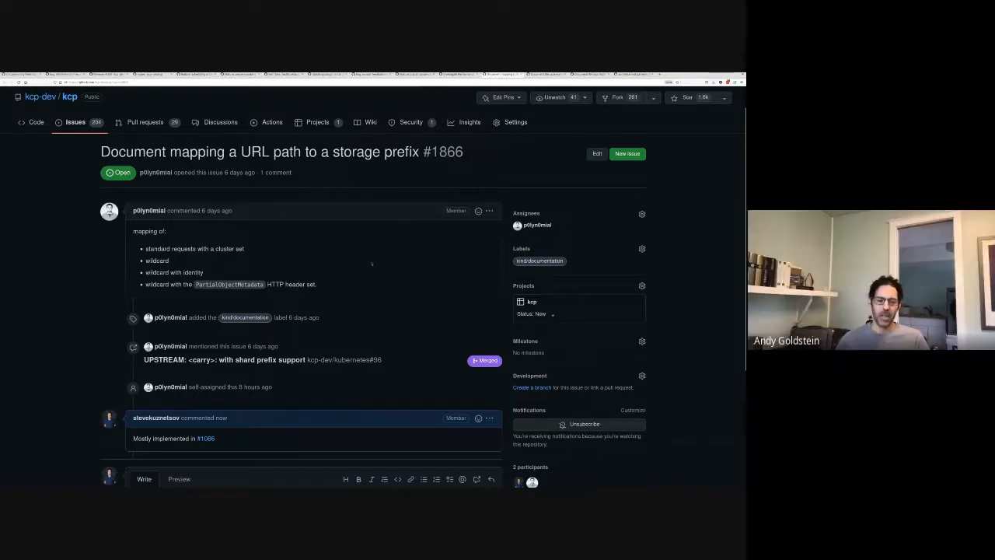
click(642, 340)
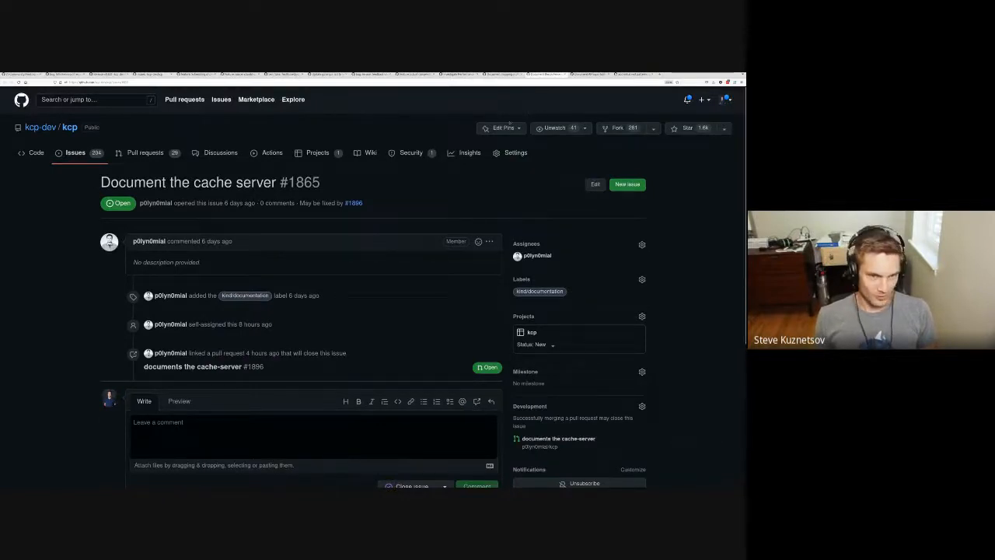
Skim APIExports/APIBindings issue #1859, then bring up pull request #1086 'add initial rest patterns doc'.
click(642, 372)
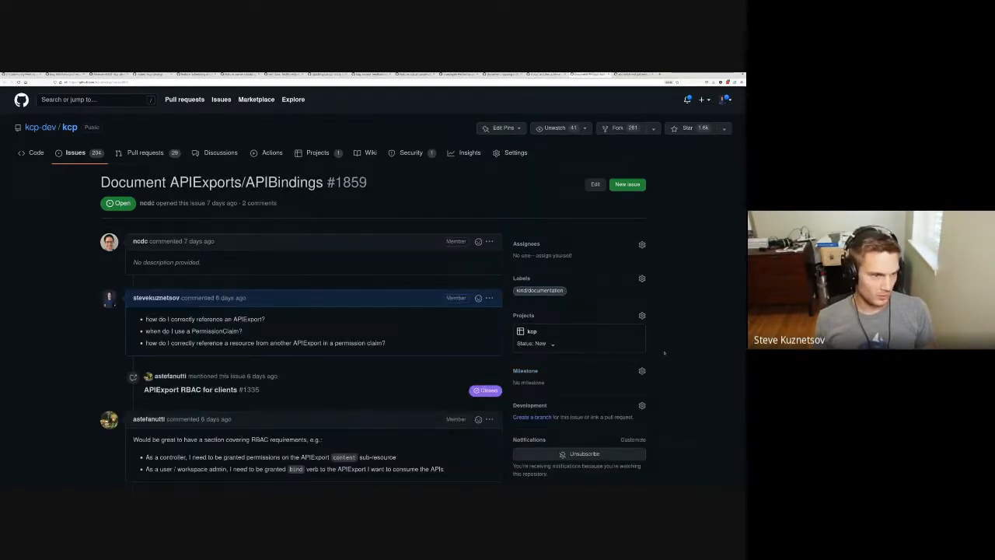
scroll(down, 3)
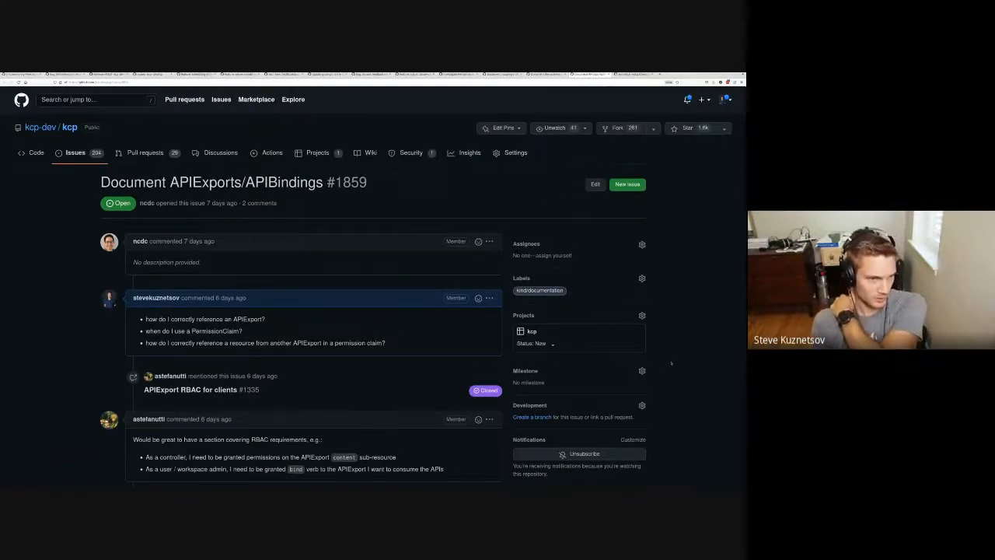
click(642, 370)
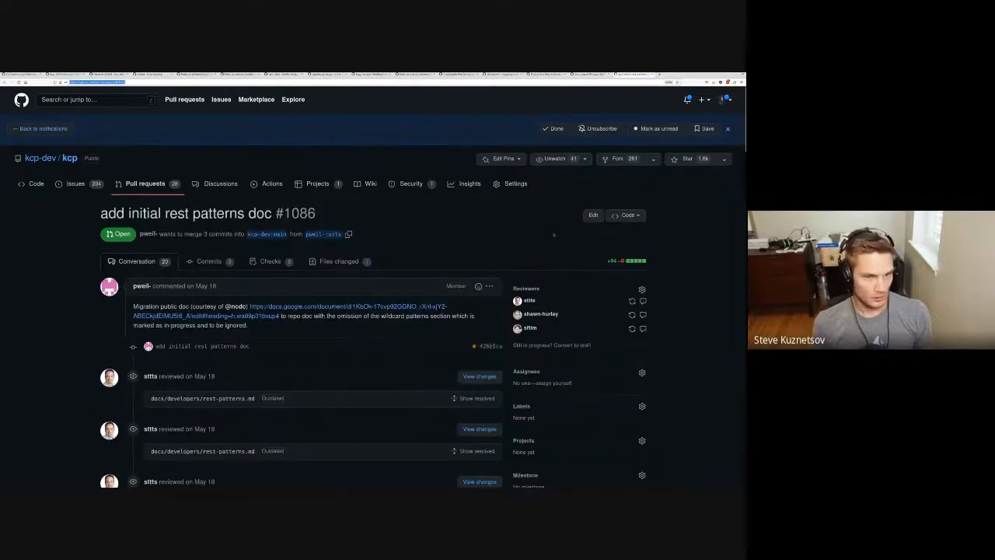
Pass through infinite reconcile loop bug #1891 back to the September 6, 2022 meeting issue #1902.
scroll(down, 3)
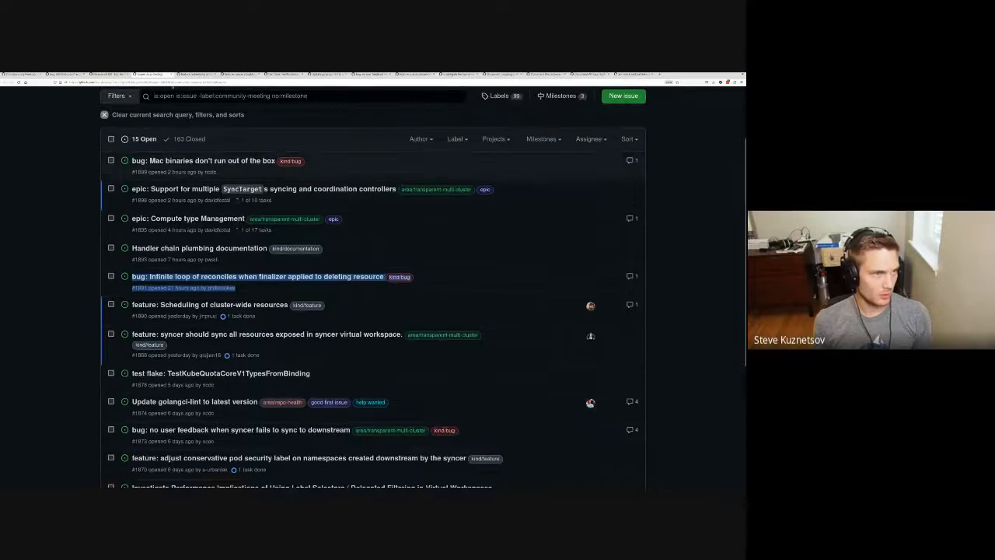
click(257, 276)
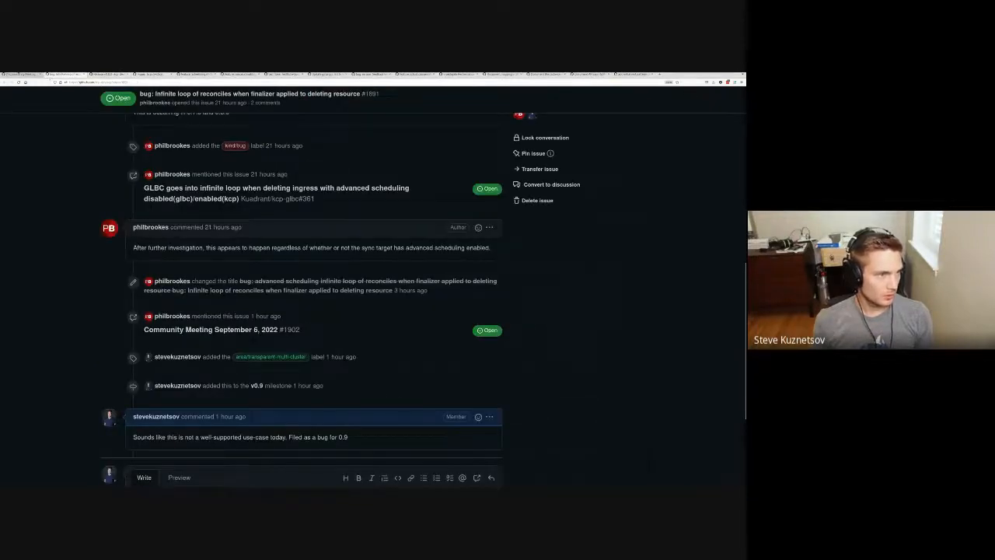
click(210, 329)
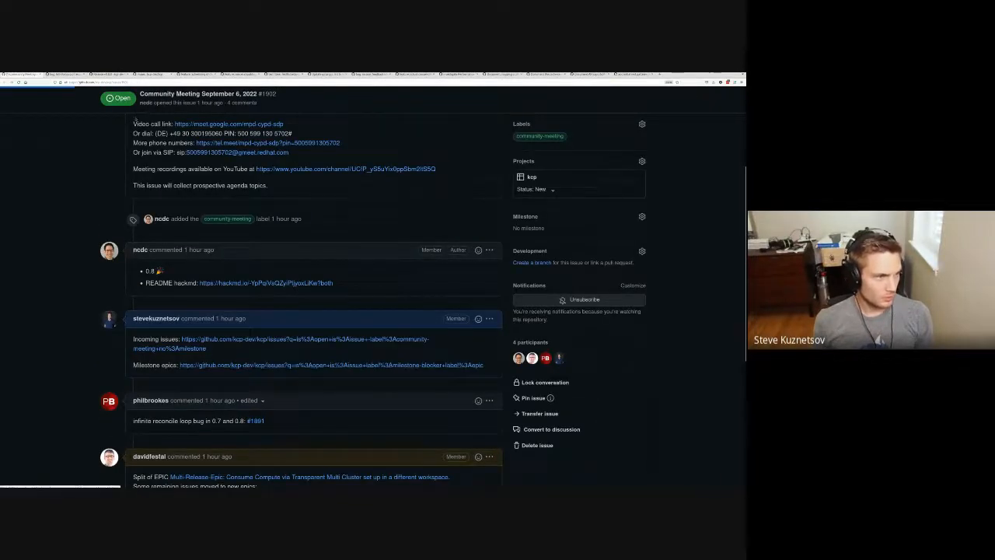